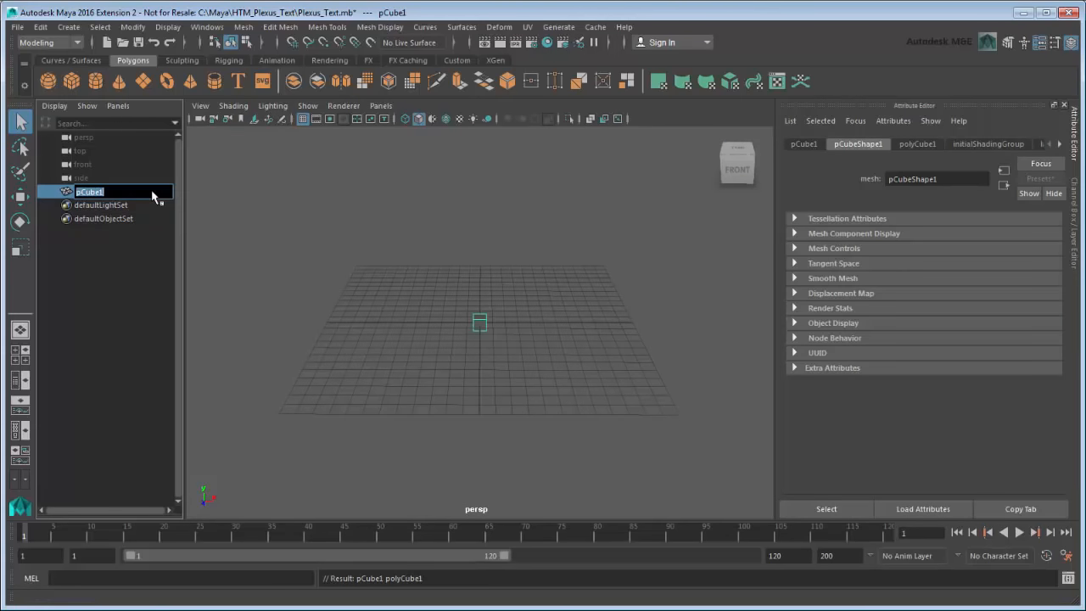
- Rename the cube to black_Cube and scale it down to 0.1
text(black_C)
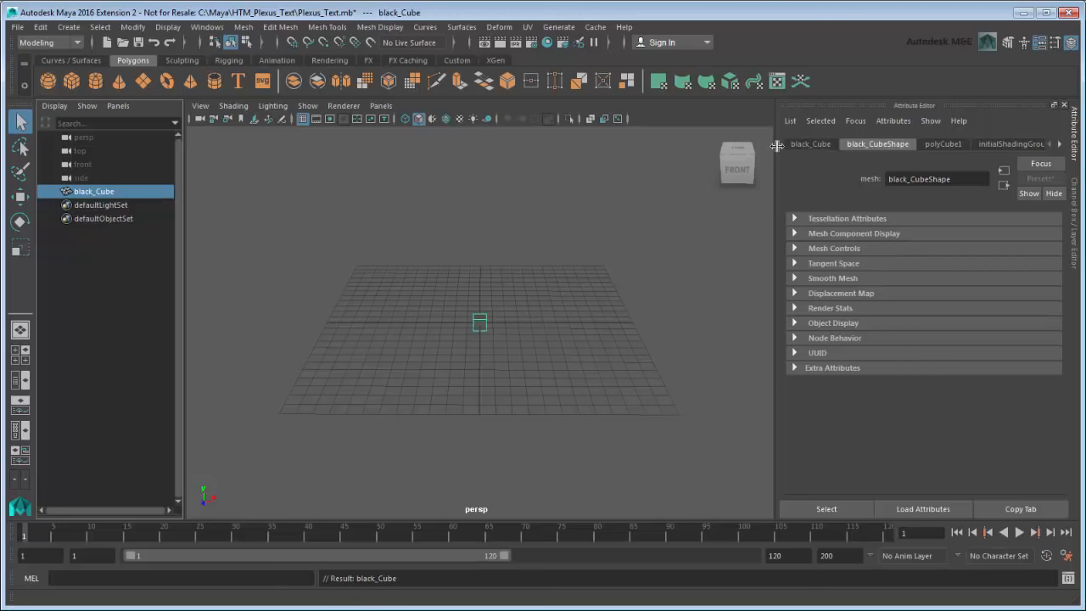
click(809, 143)
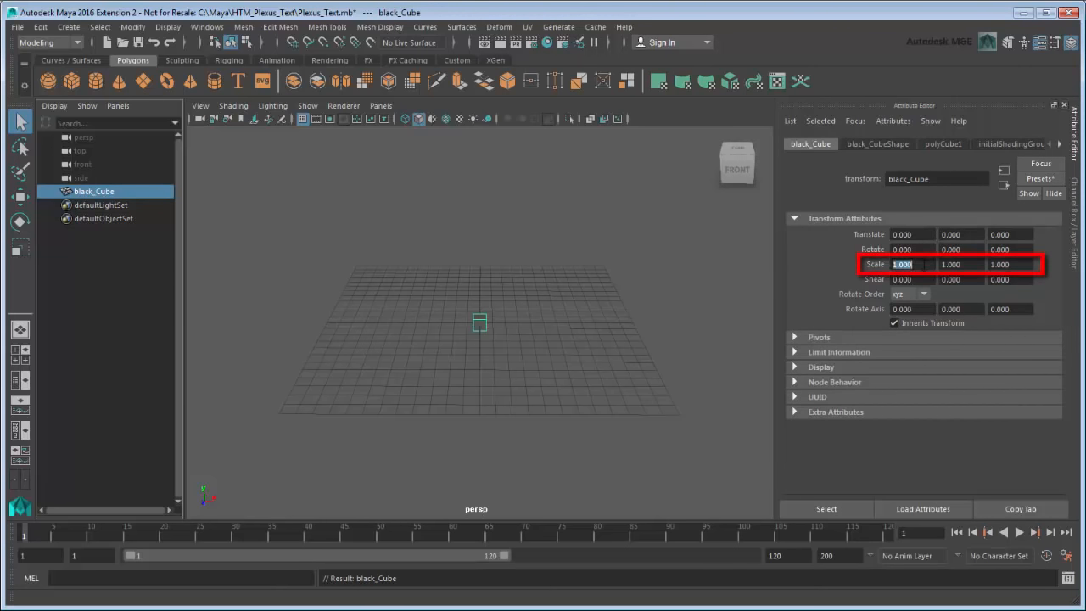
text(0.100)
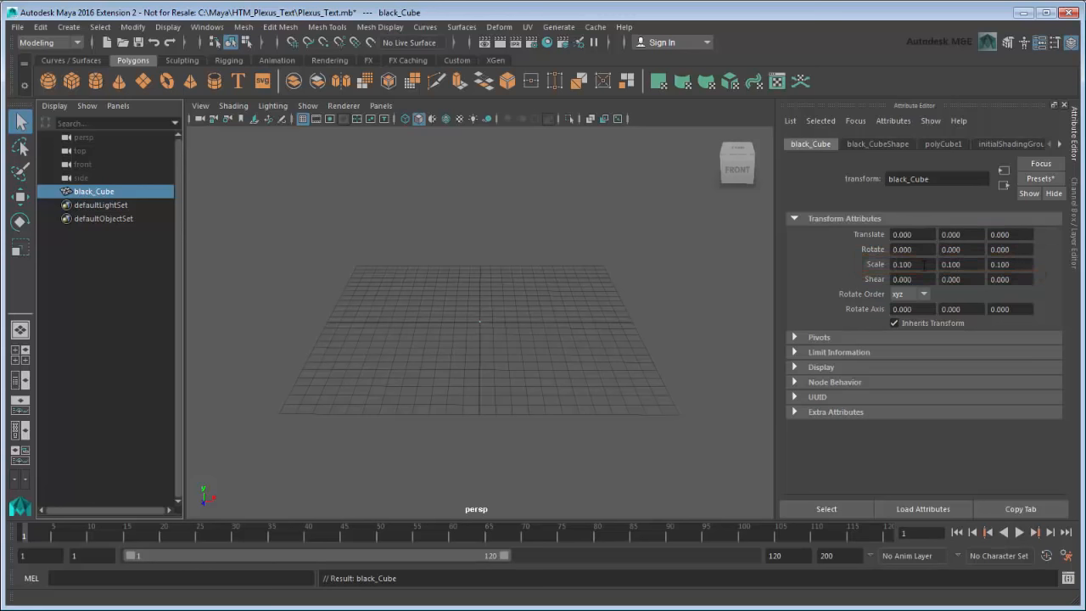
mouse_move(631, 203)
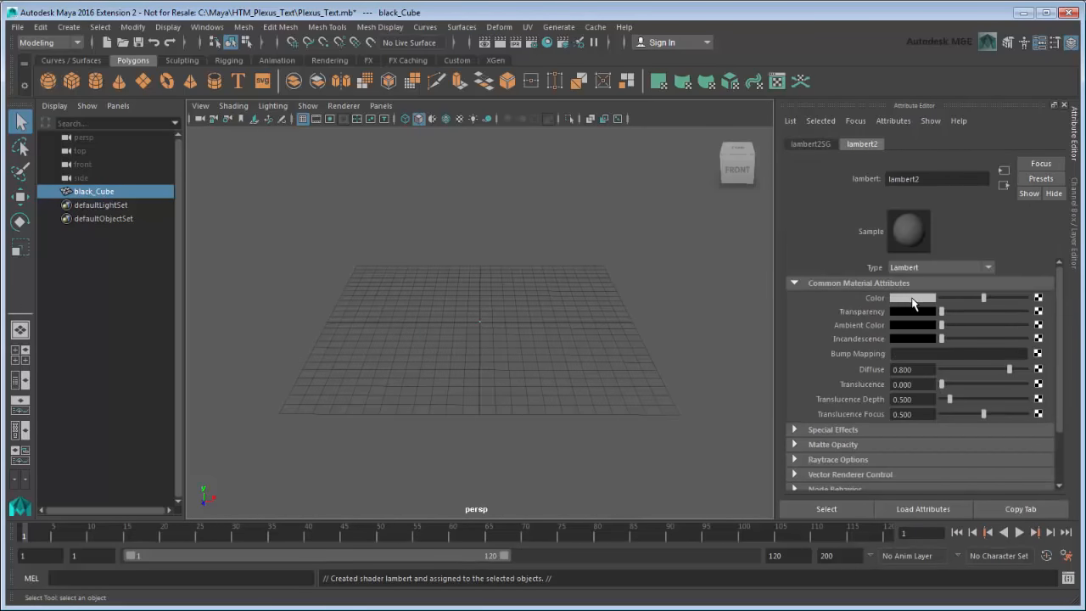
- Assign a black Lambert material named plexus_MAT to the cube
text(pl)
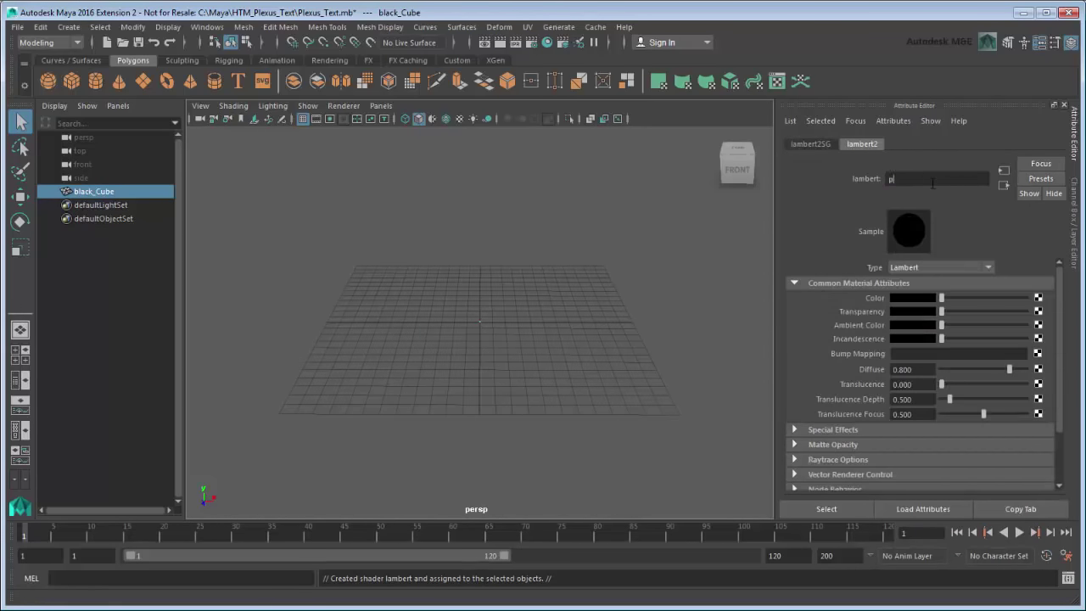
text(plexus_MAT)
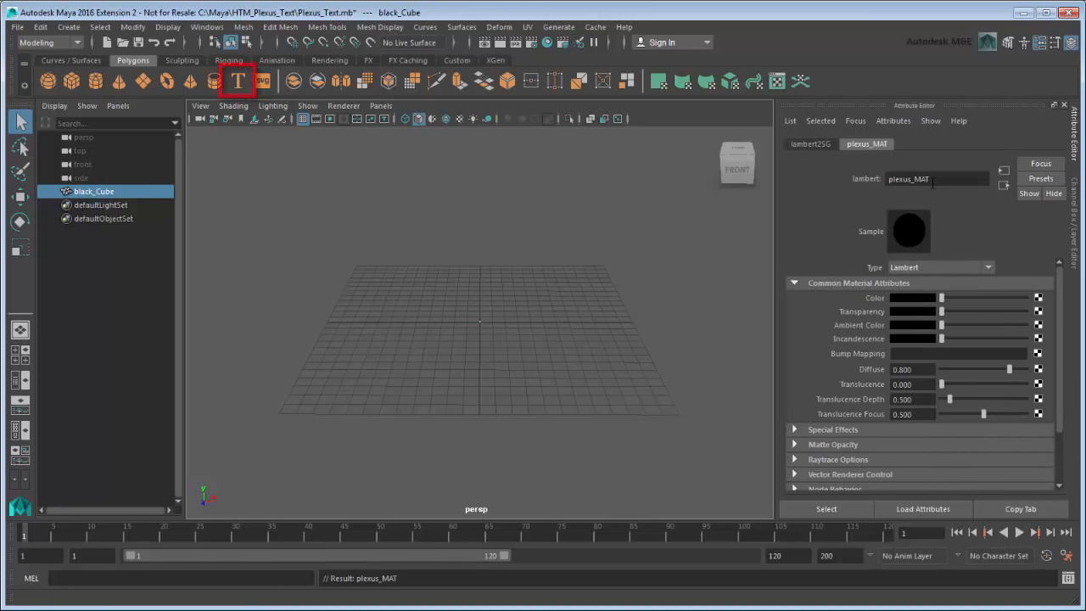
mouse_move(258, 83)
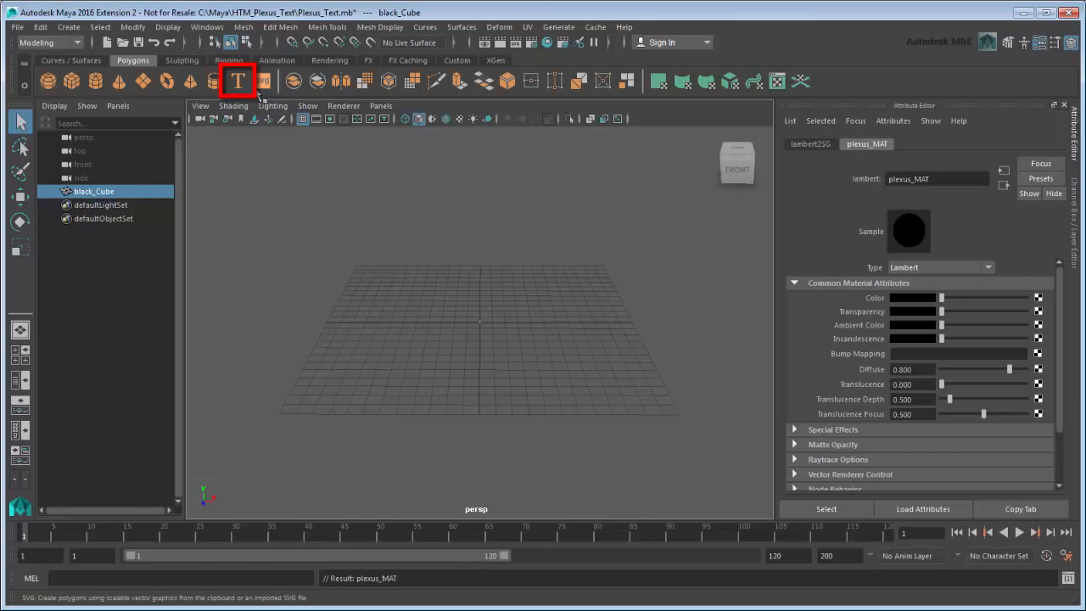
- Create a polygon type object reading PLEXUS with tracking raised to 2.0
click(258, 81)
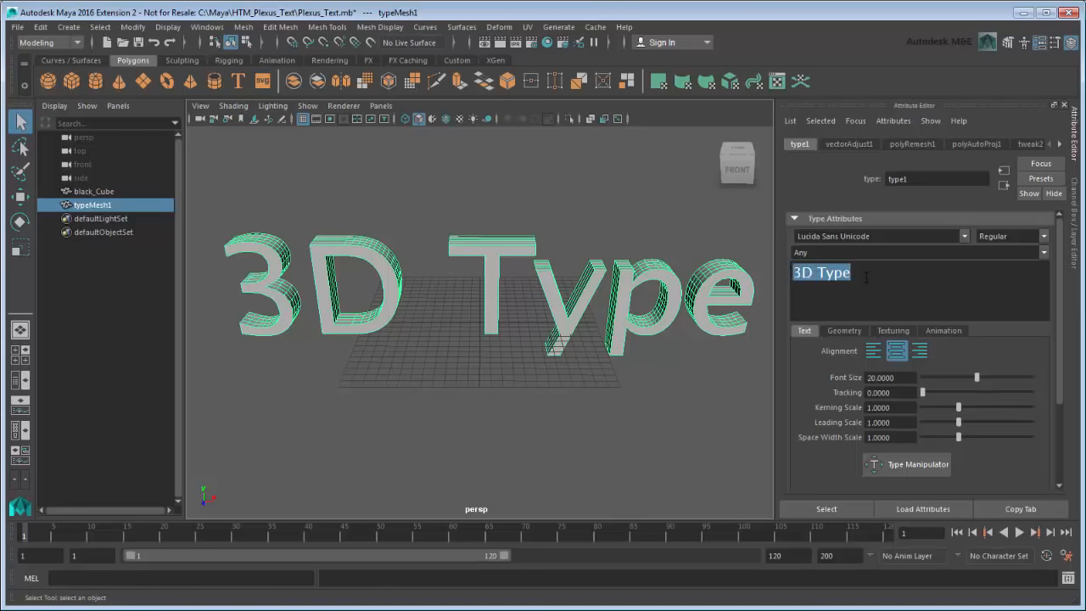
text(PLEXUS)
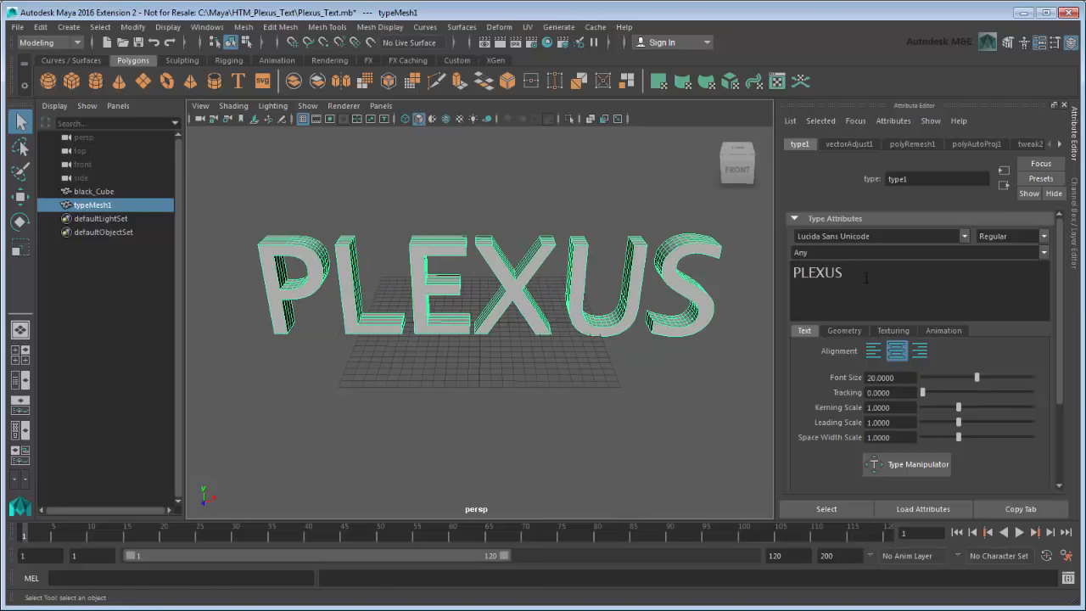
click(848, 271)
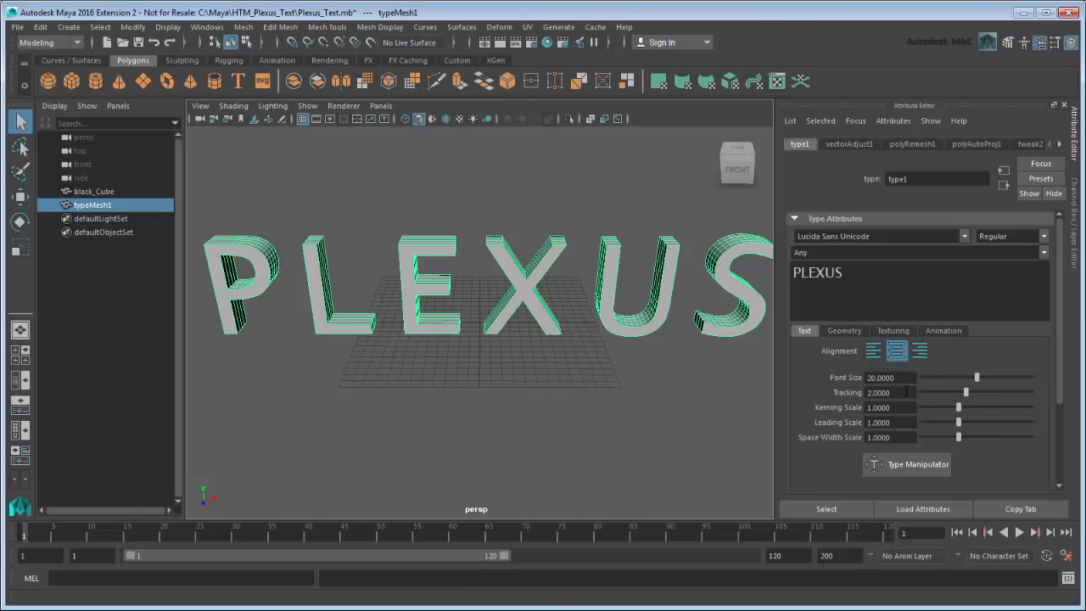
- Enable Filter by Distance in the text's Mesh Settings with Distance about 1.06
click(844, 329)
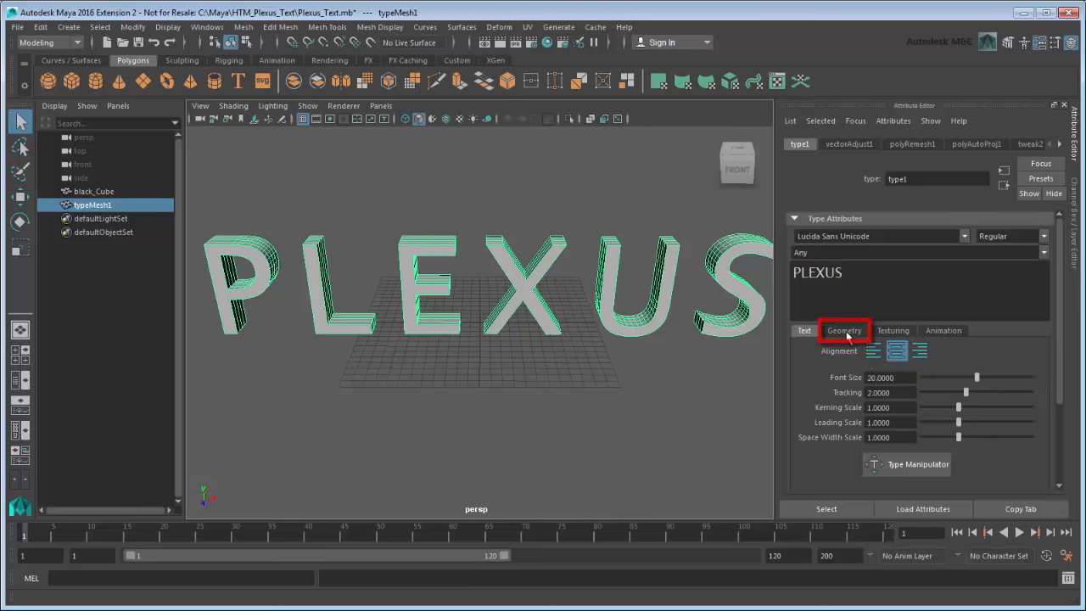
click(843, 329)
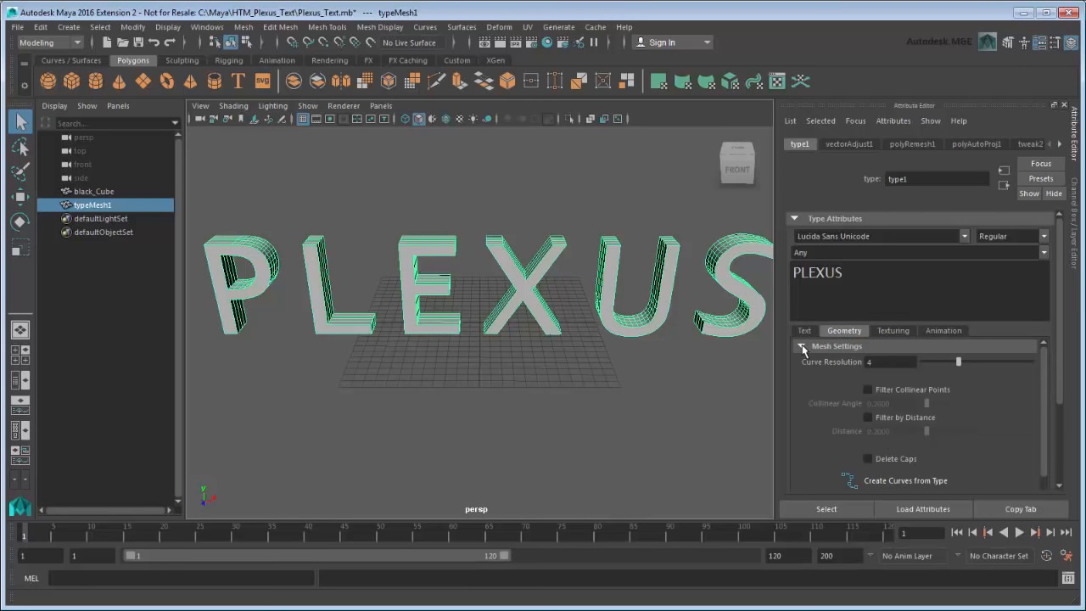
scroll(down, 3)
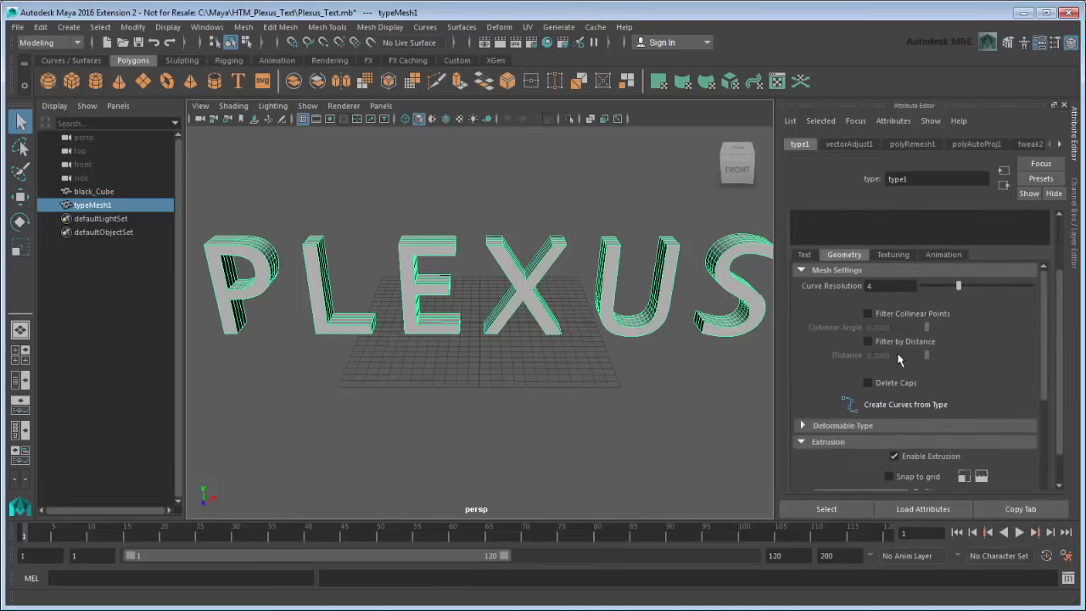
click(869, 341)
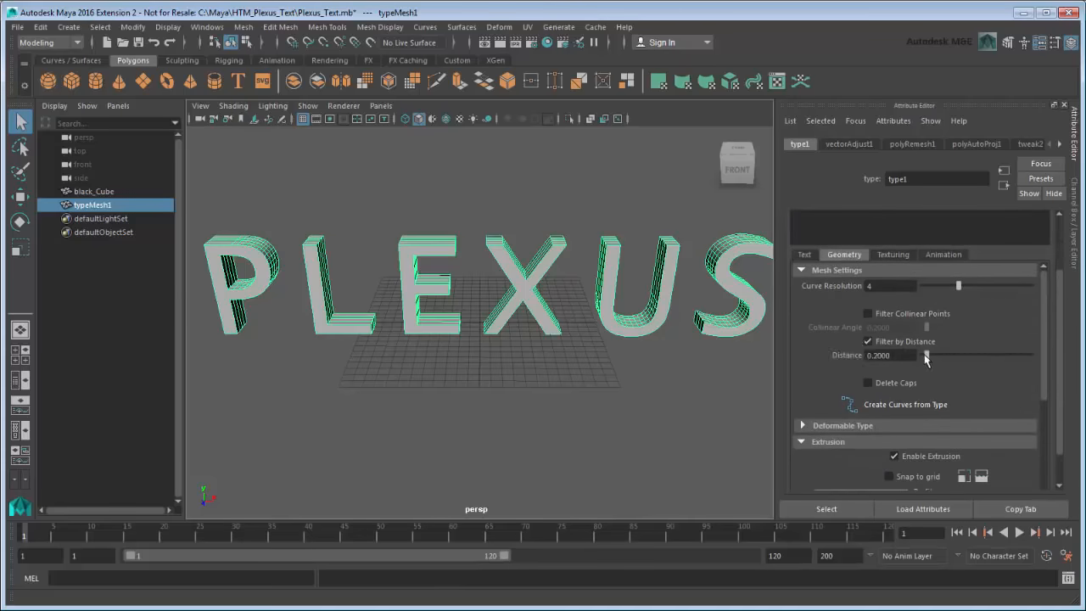
drag(926, 354, 964, 354)
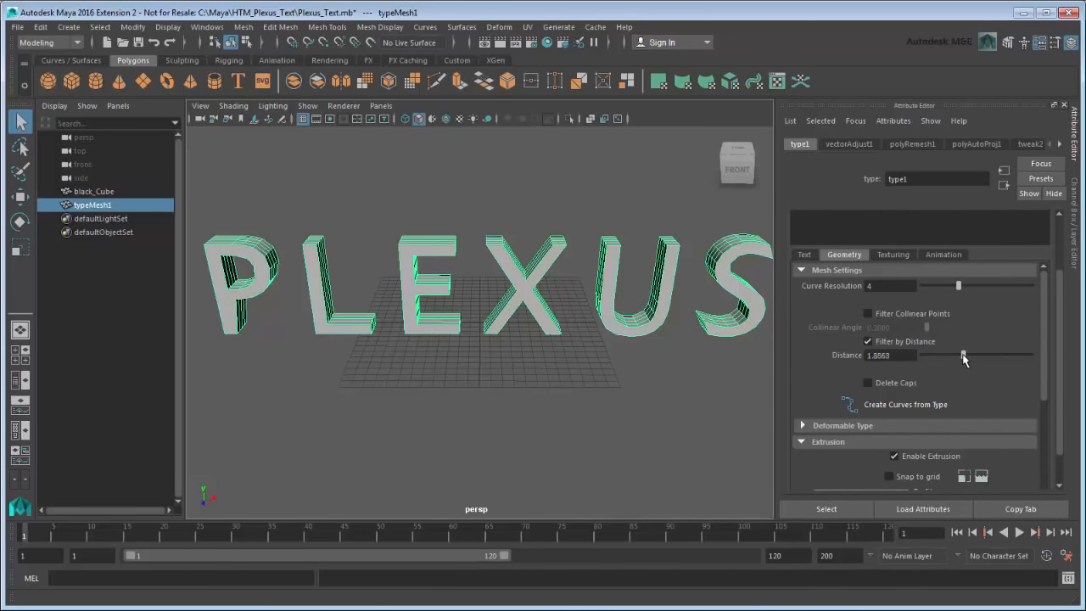
drag(967, 355, 960, 355)
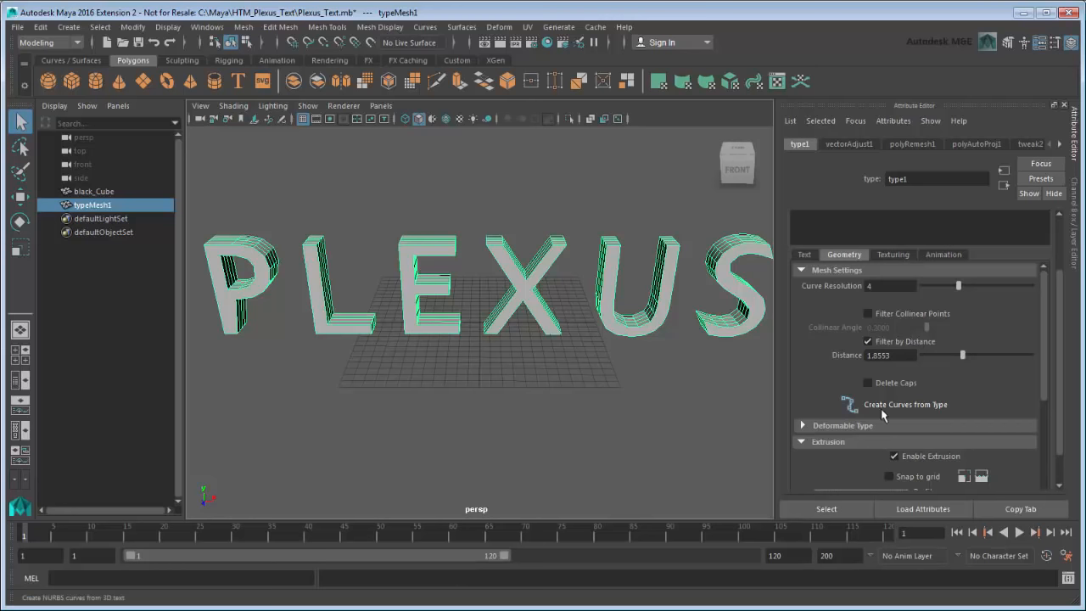
- Enable Deformable Type with Max Edge Divisions 6 and adjusted refine/reduce thresholds
click(801, 425)
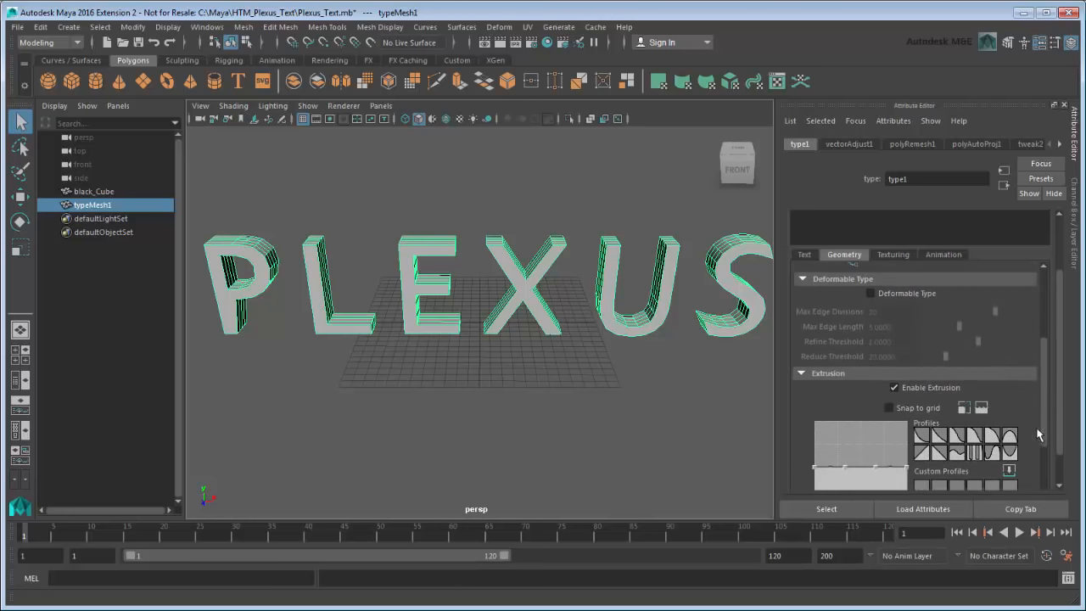
click(870, 292)
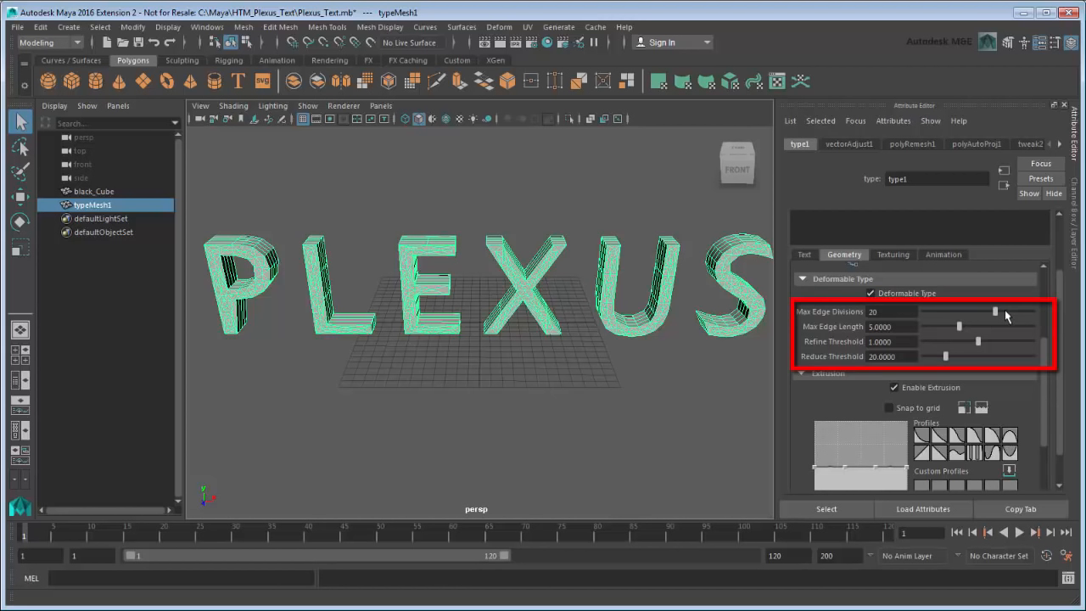
drag(994, 326, 942, 326)
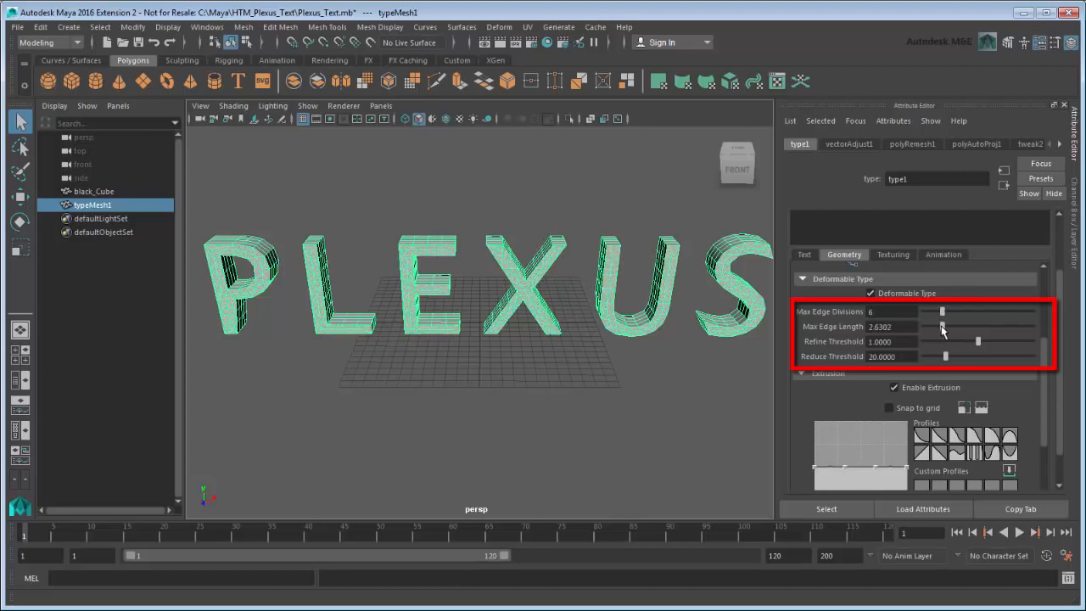
drag(977, 341, 1027, 341)
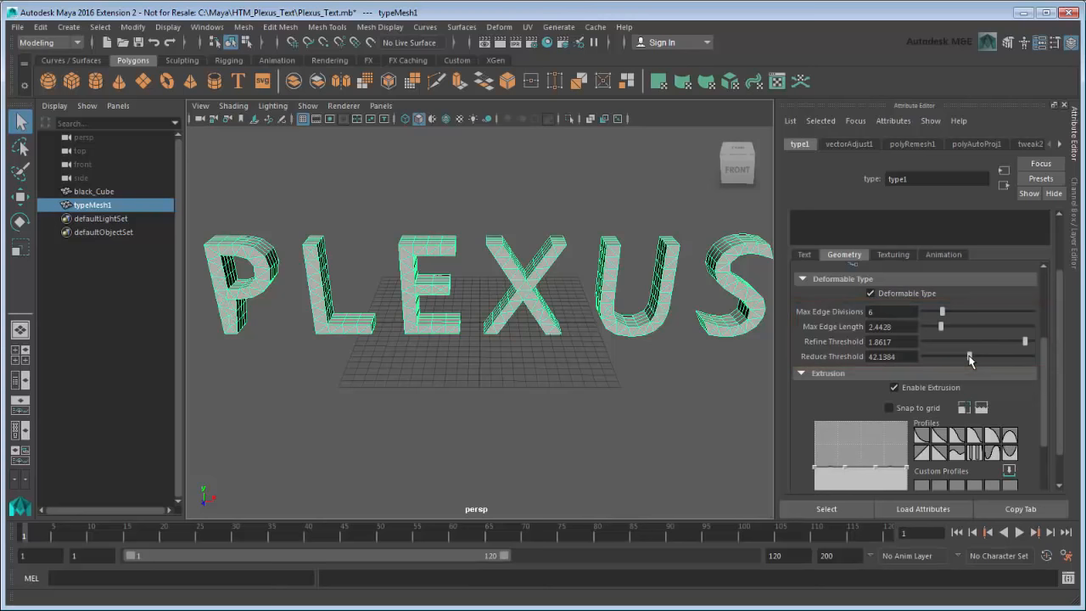
scroll(down, 3)
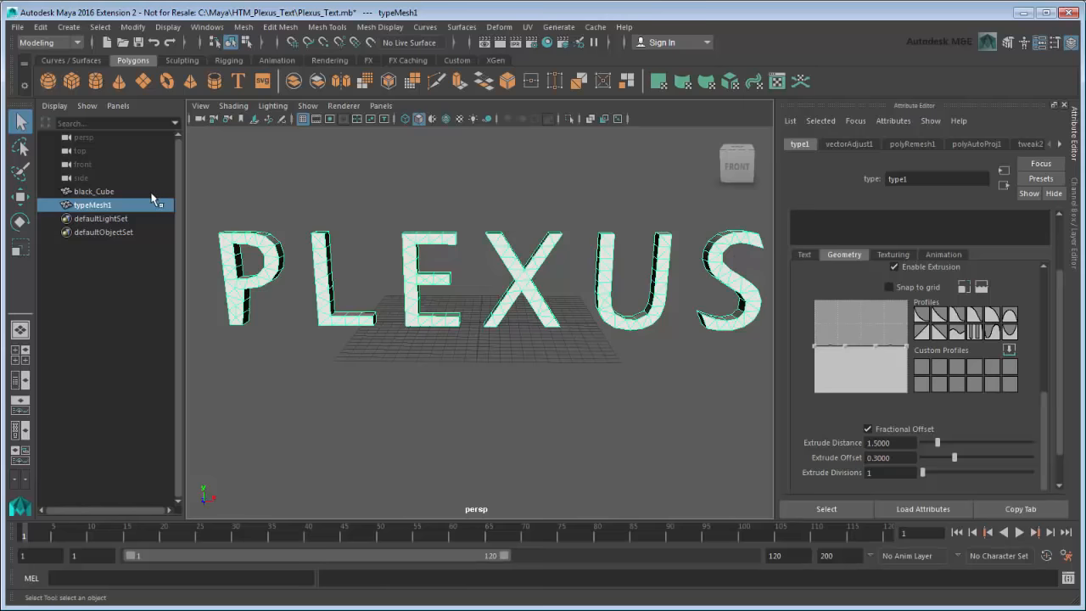
- Create a MASH network from black_Cube and select MASH_plexus in the Outliner
click(93, 190)
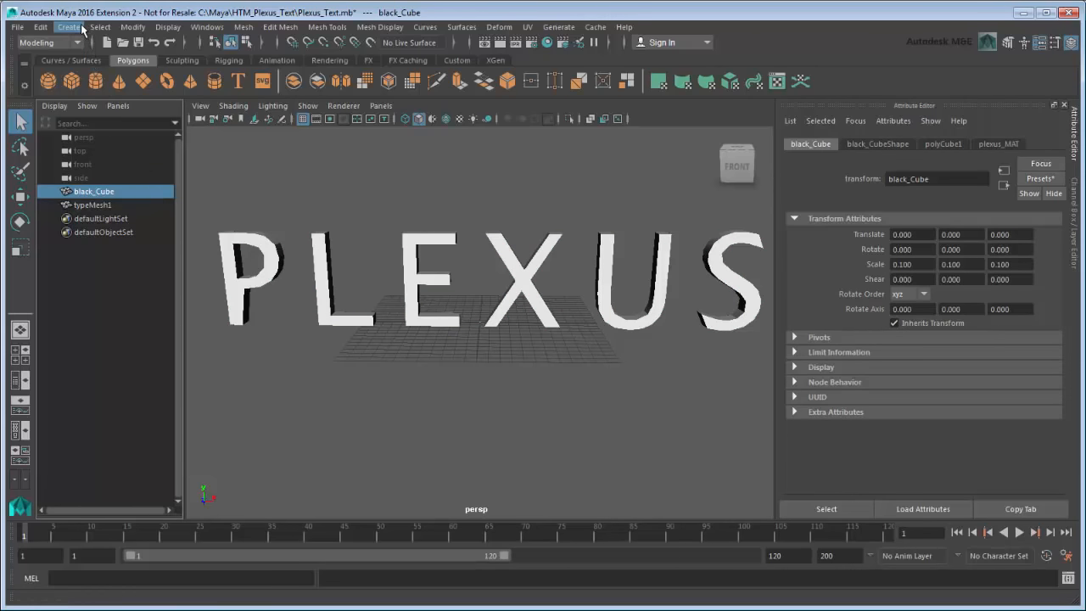
click(69, 27)
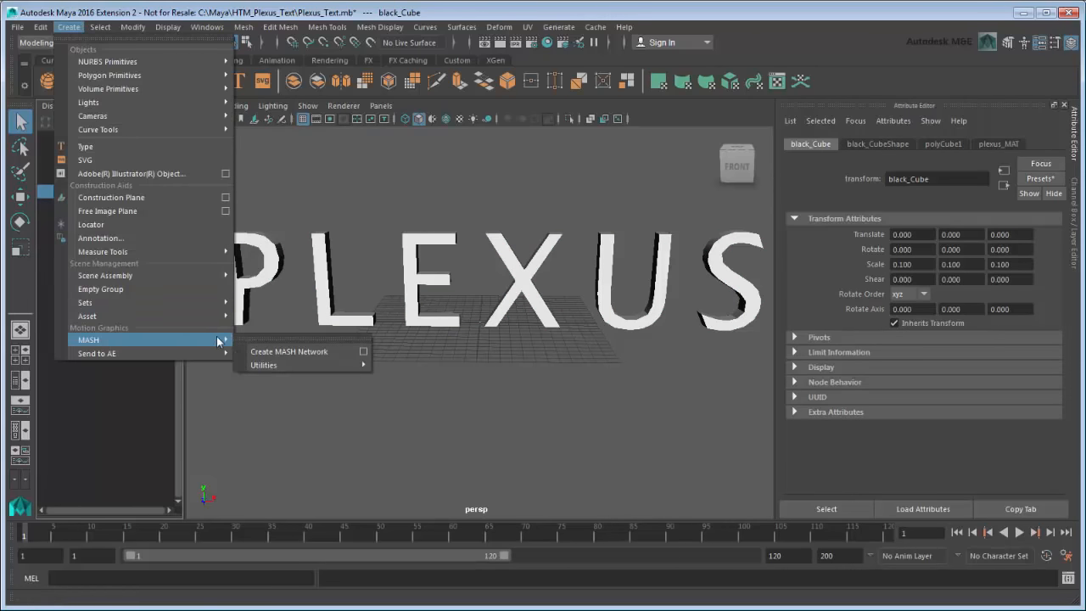
click(288, 351)
text(M)
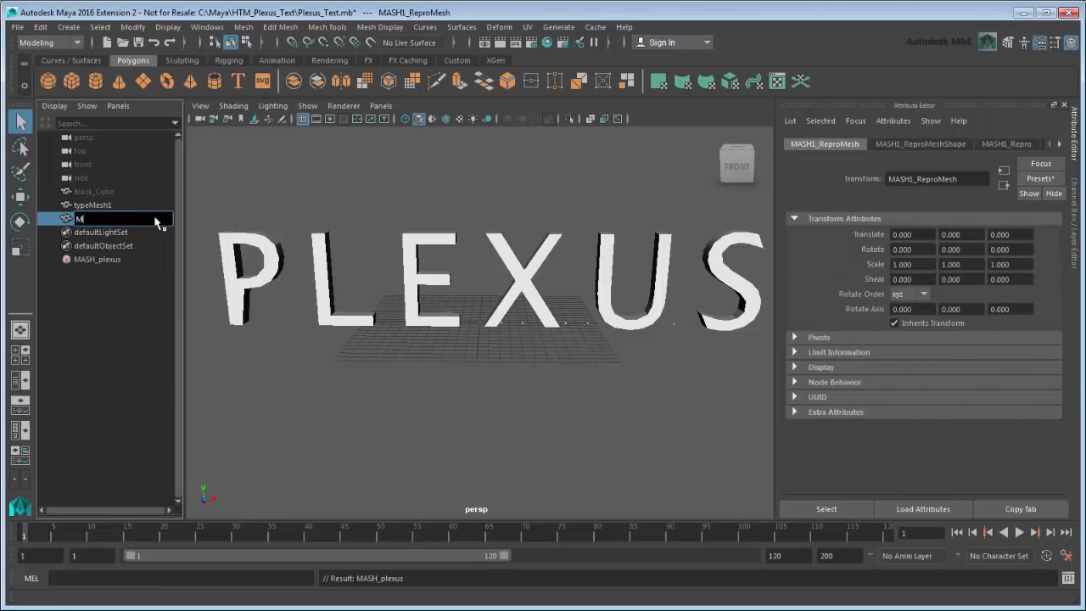
click(99, 258)
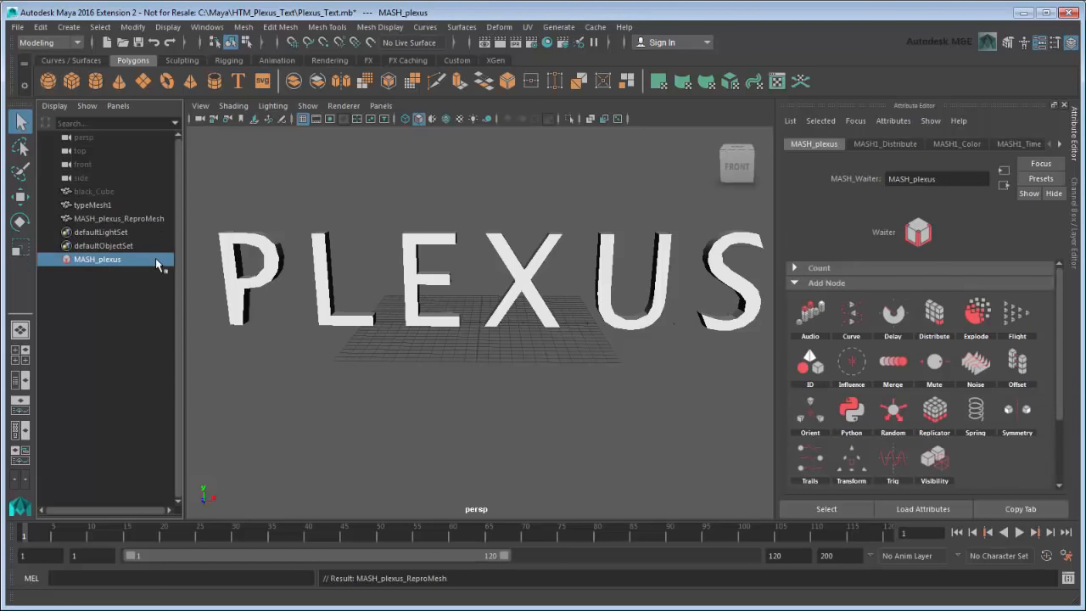
- Set the Distribute node to 400 points with Mesh distribution type
click(886, 142)
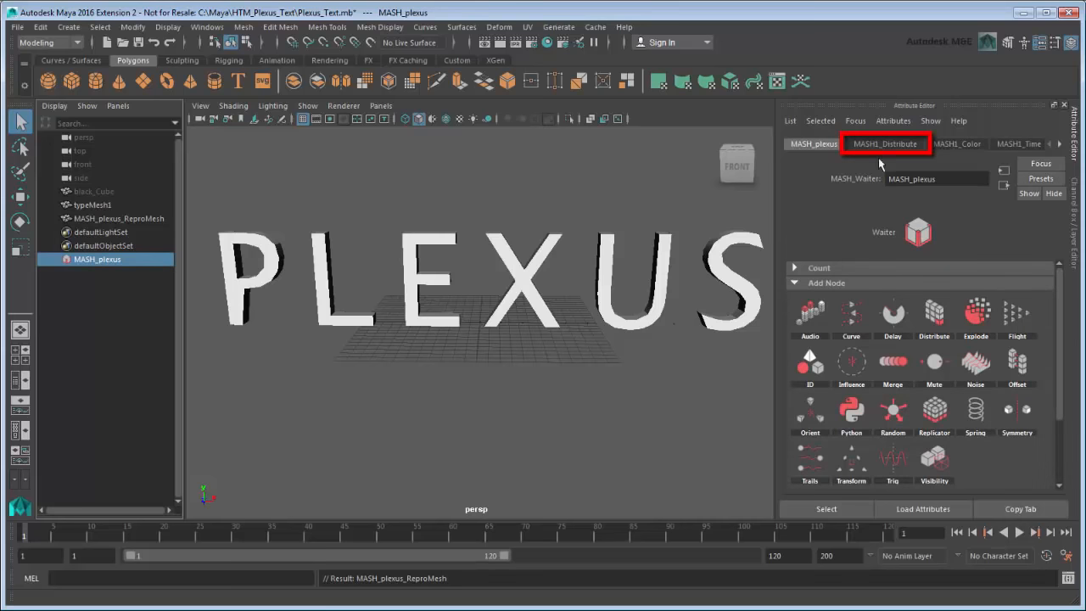
click(886, 143)
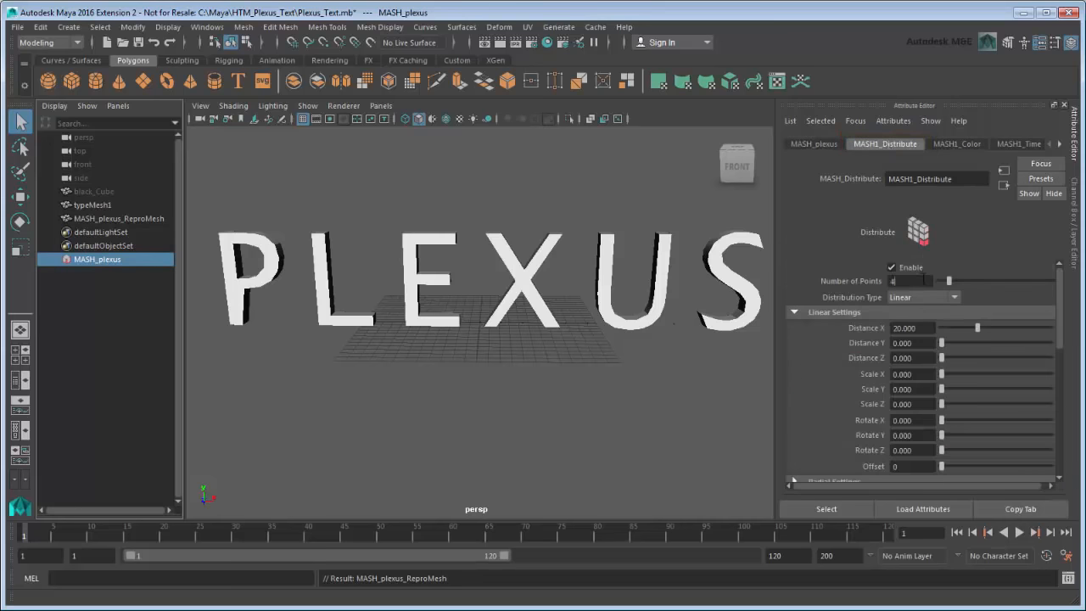
text(400)
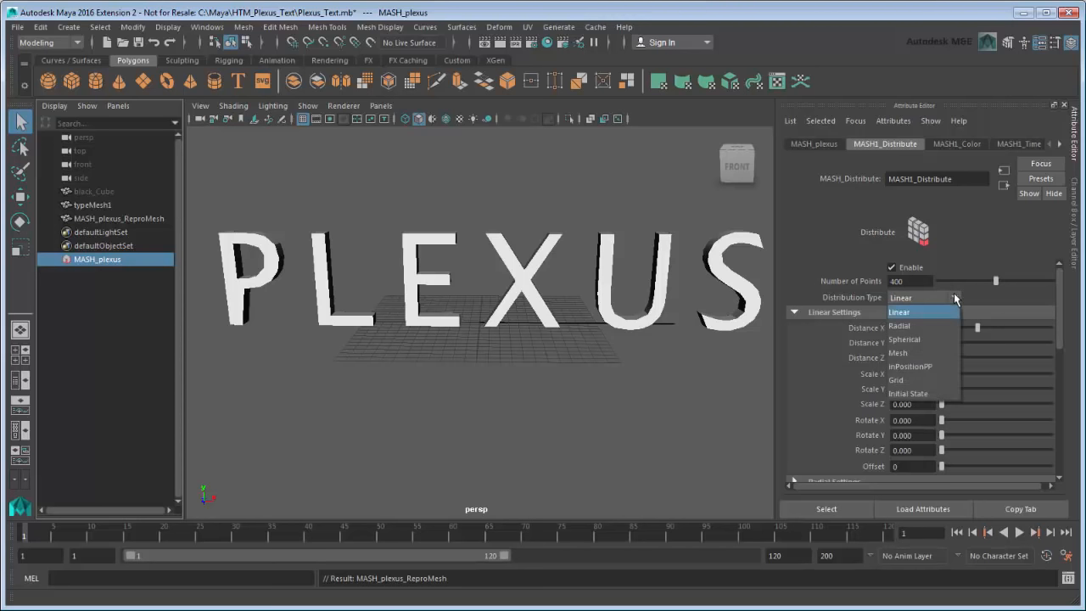
click(897, 351)
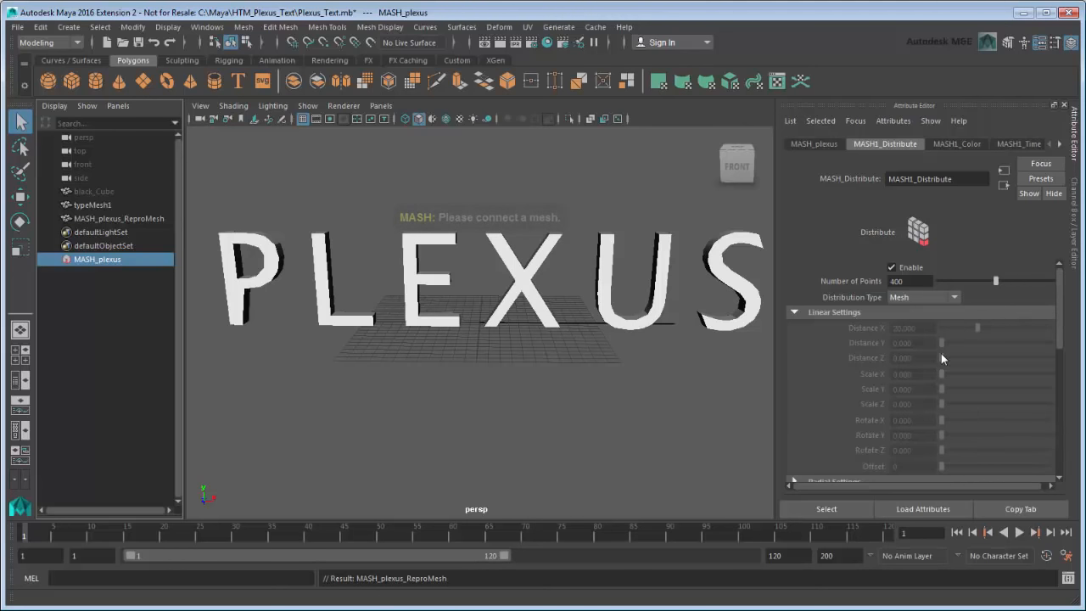
click(796, 282)
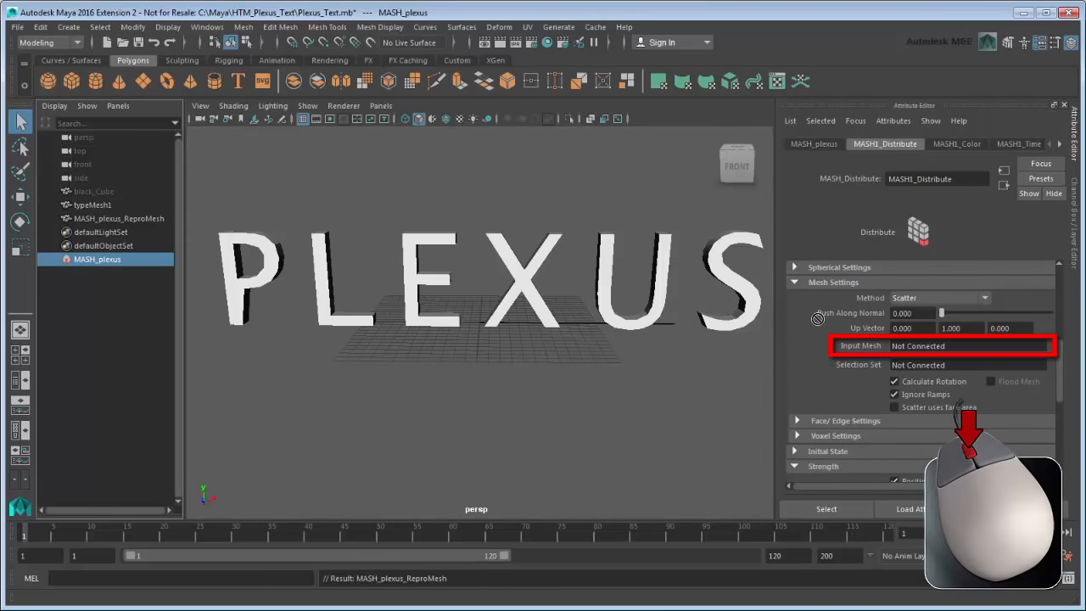
- Connect typeMeshShape1 as the input mesh using Vertex method, then hide typeMesh1
click(970, 346)
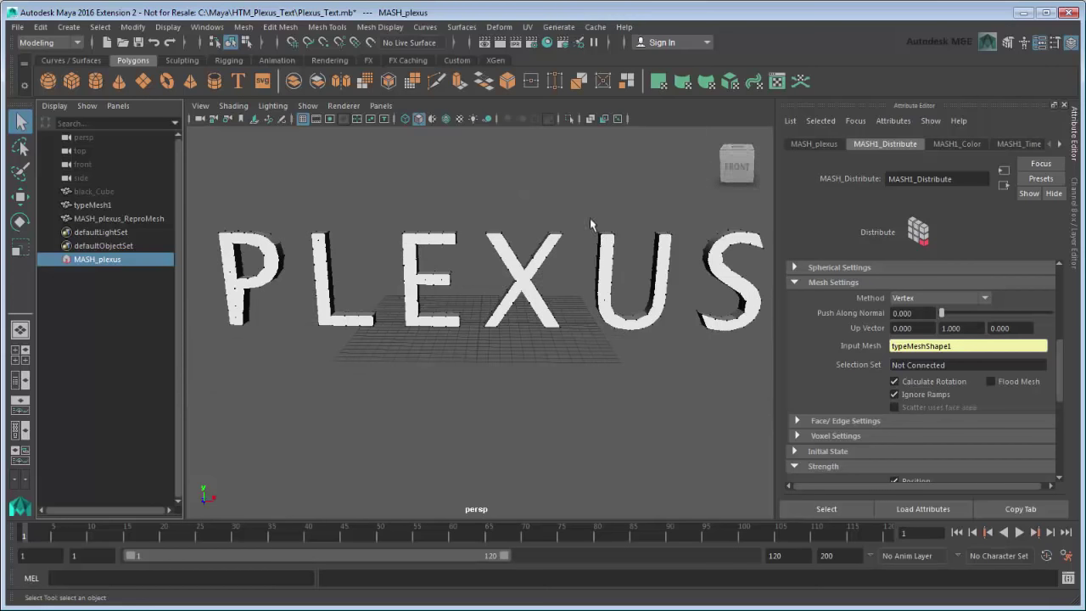
click(92, 204)
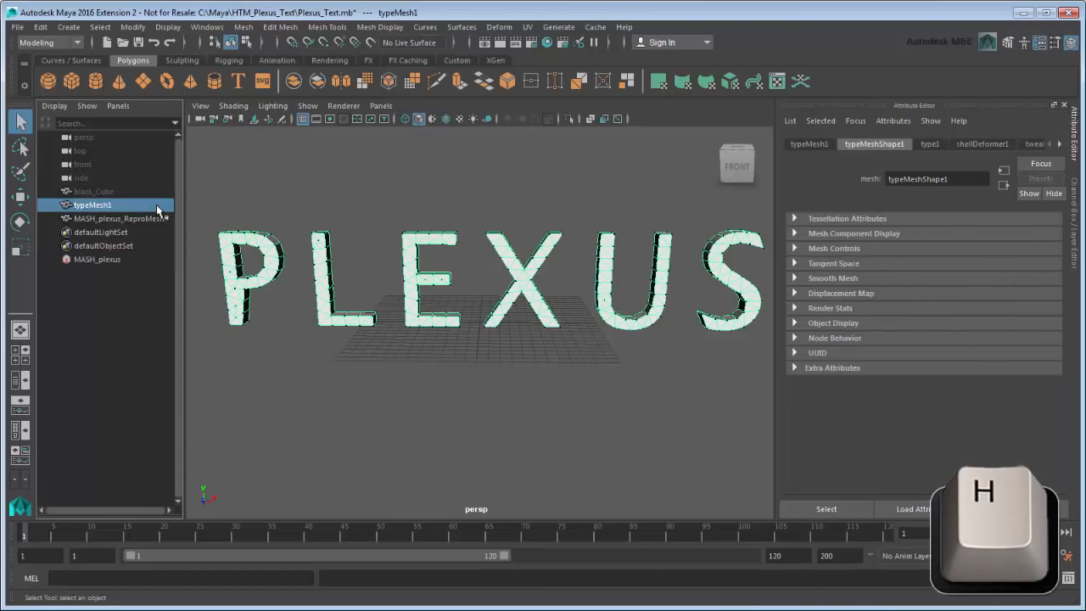
key(h)
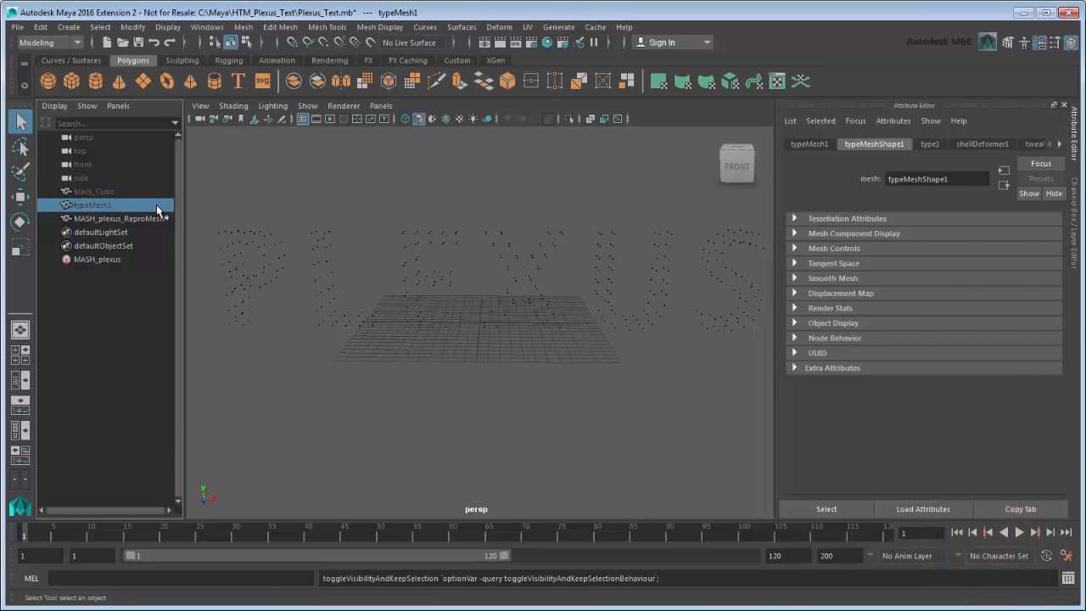
- Select MASH_plexus and show its Waiter node's addable MASH nodes
click(96, 258)
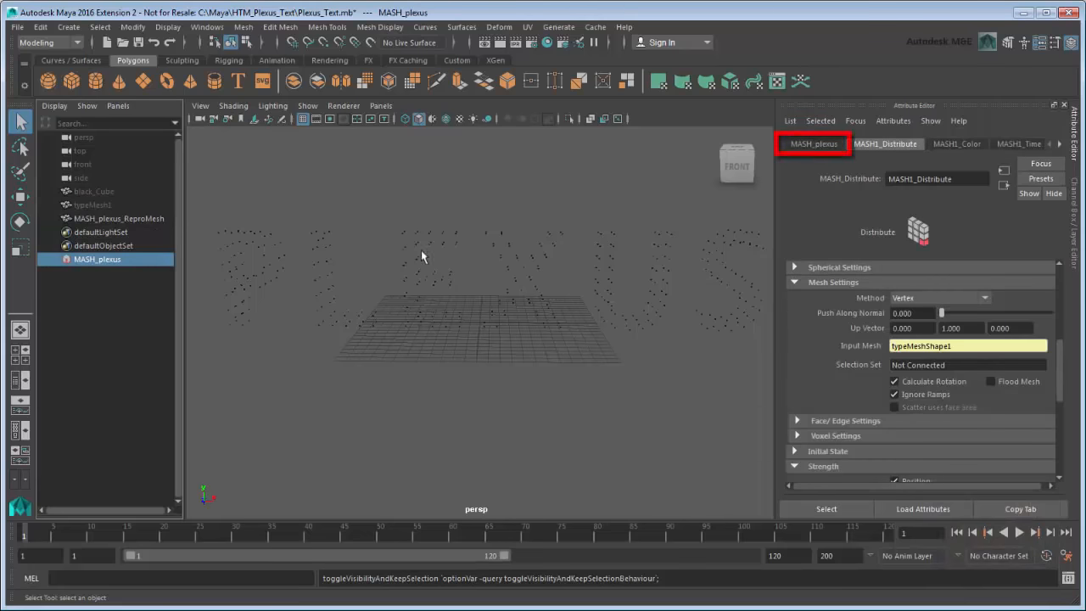
click(815, 142)
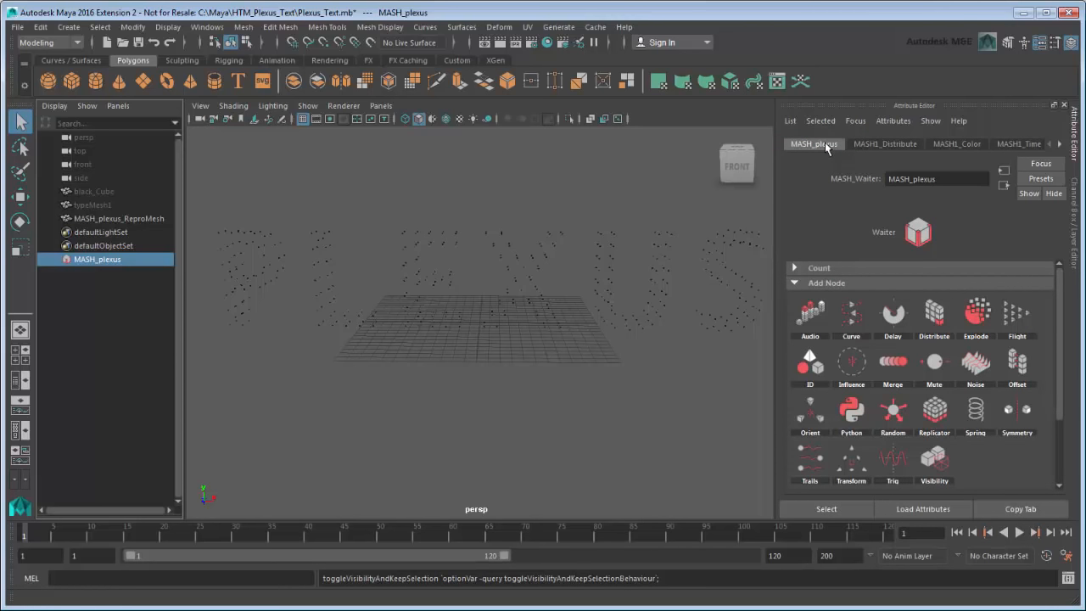
mouse_move(811, 461)
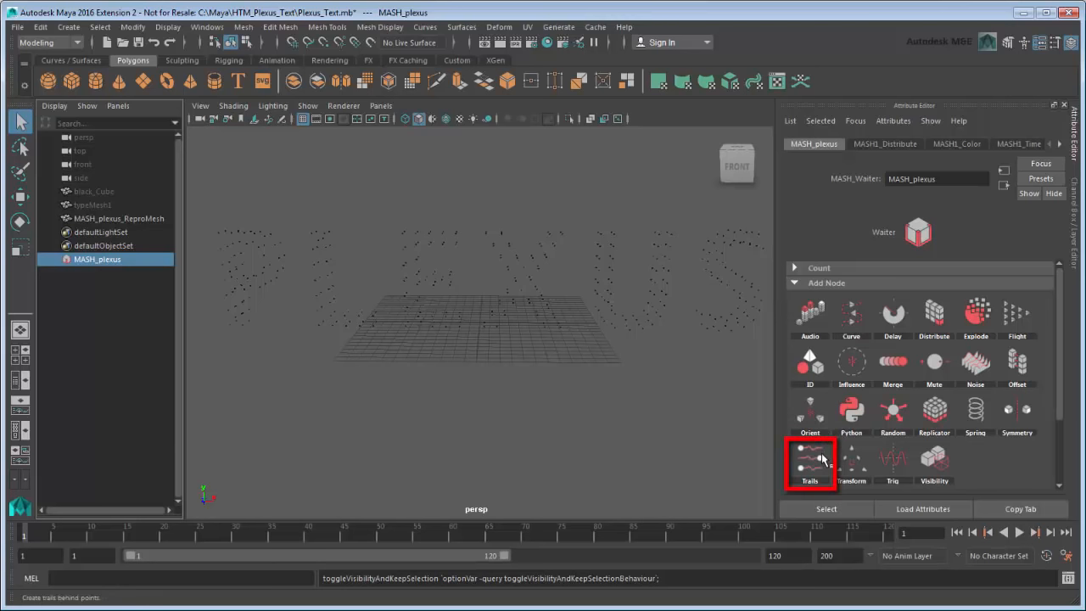
- Add a Trails node set to Connect by Distance, then deselect everything
click(809, 461)
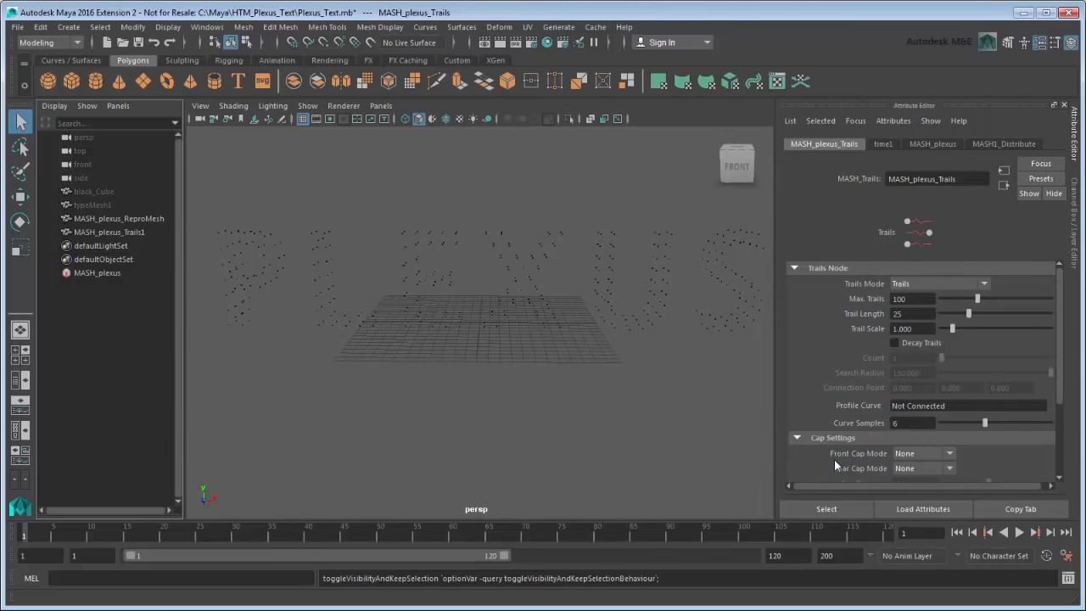
click(959, 283)
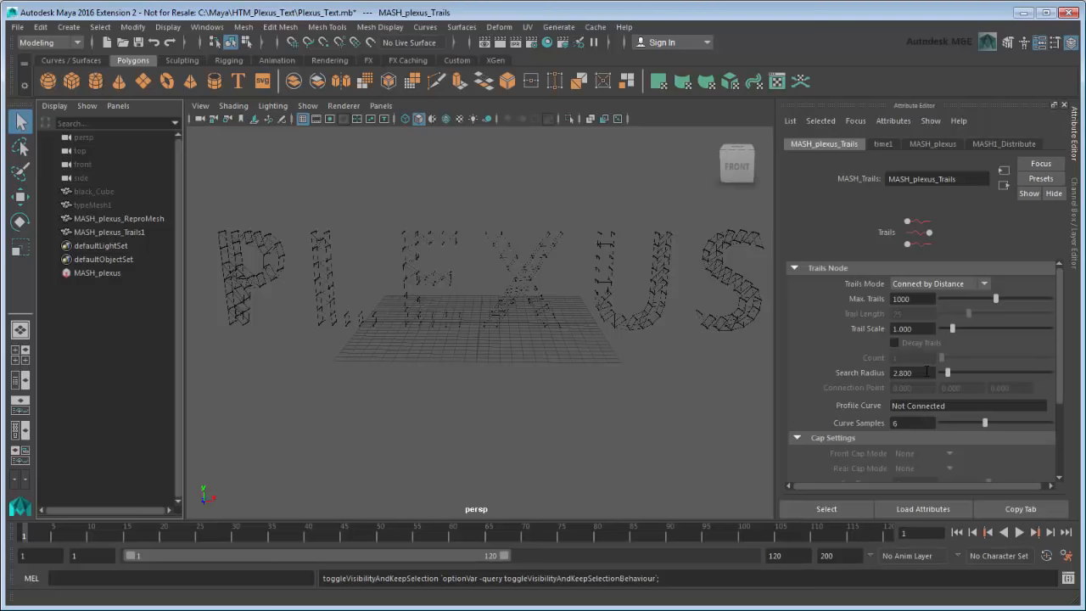
click(109, 230)
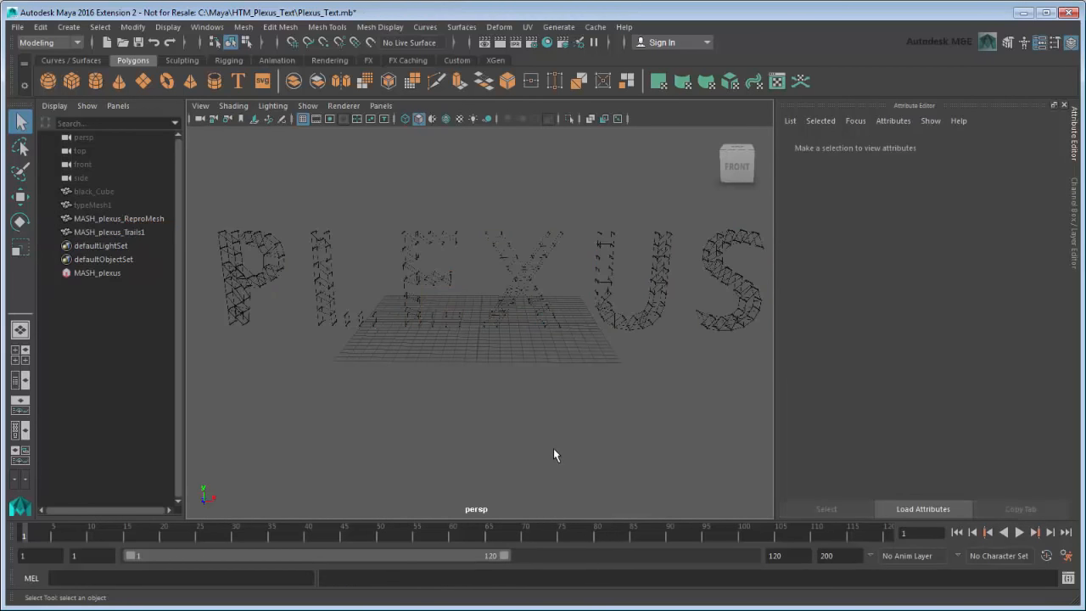
- Select MASH_plexus and bring up the MASH_plexus_Trails node settings
click(97, 271)
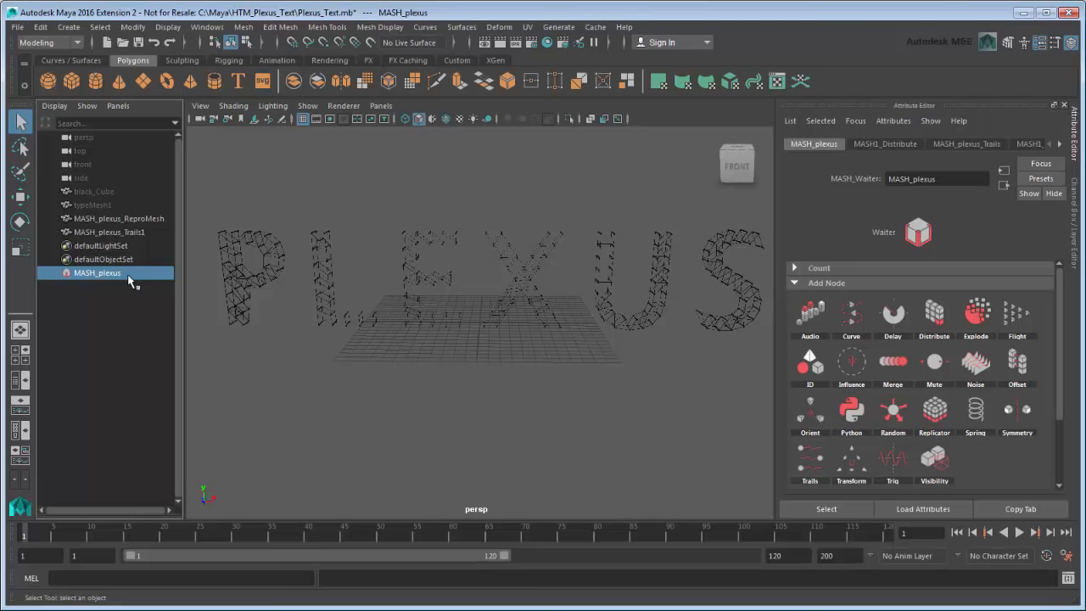
mouse_move(41, 511)
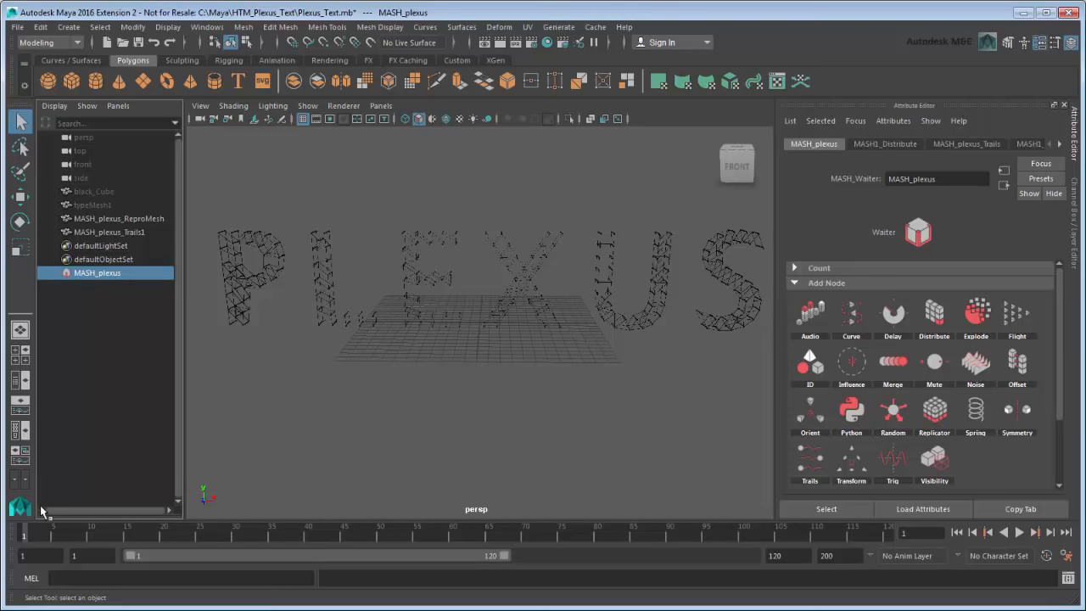
click(967, 142)
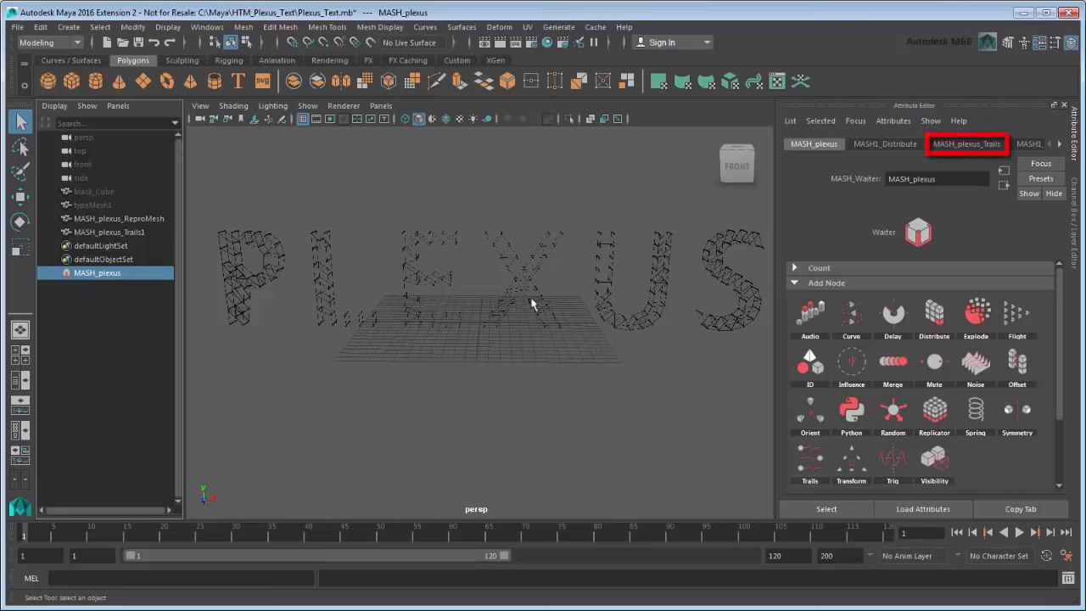
click(967, 143)
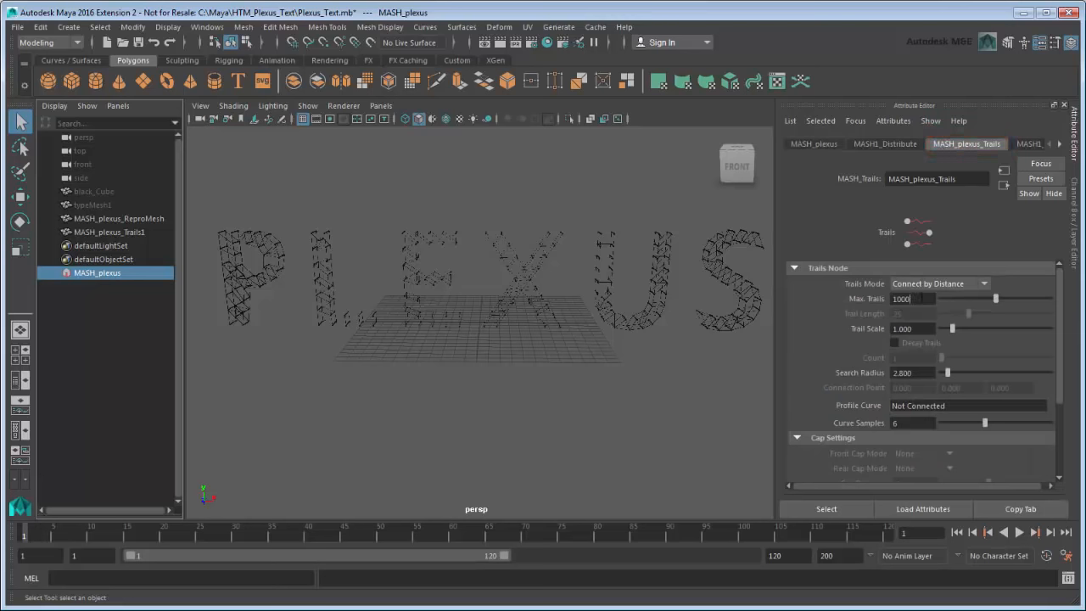
- Keyframe Max Trails, then set it to 1000 at a later frame
right_click(926, 299)
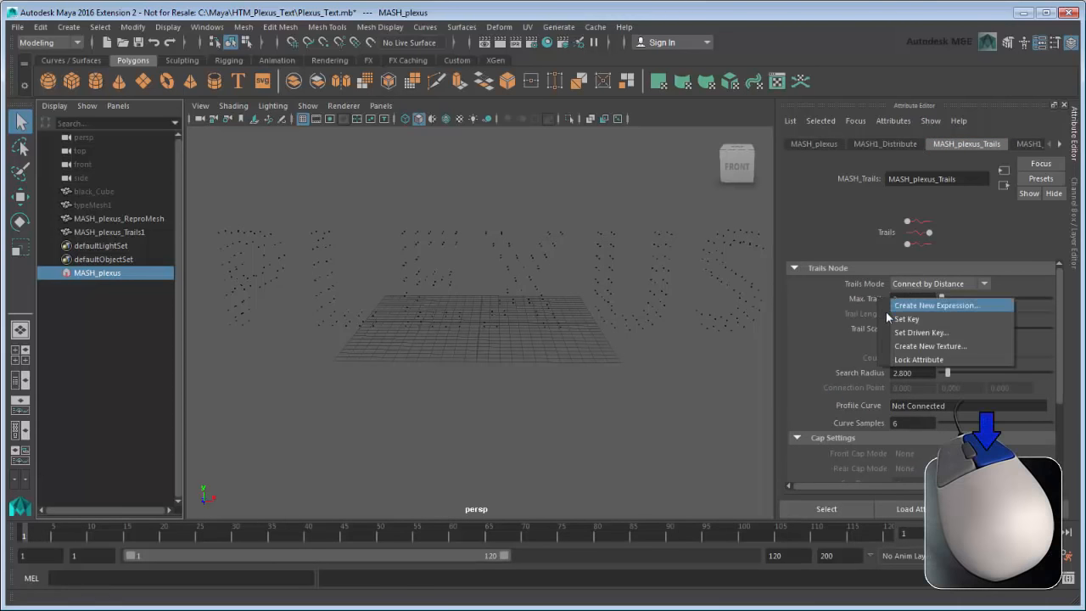
click(937, 305)
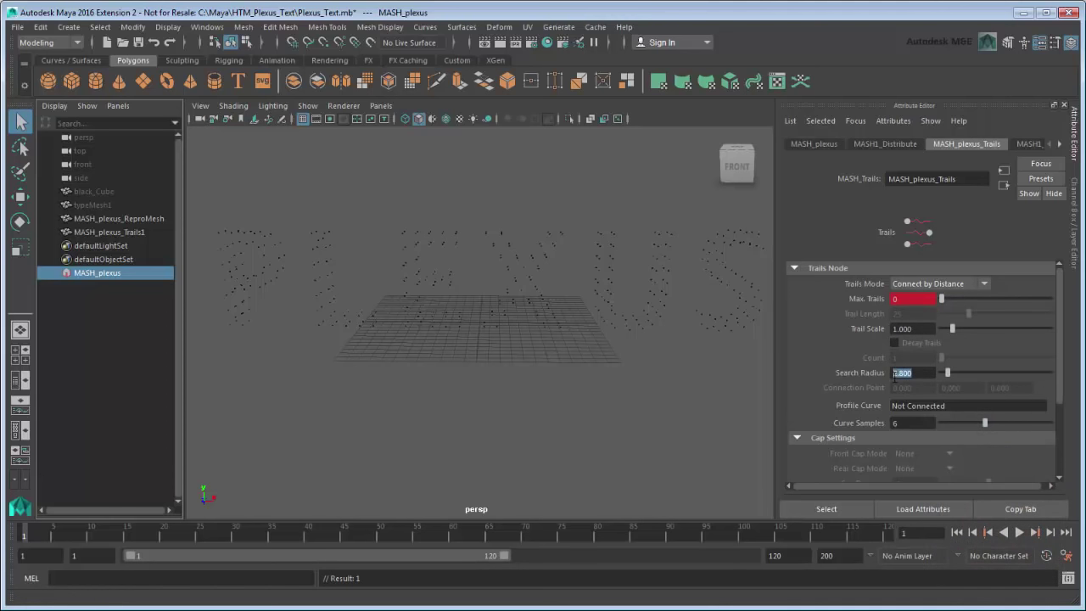
drag(947, 373, 988, 373)
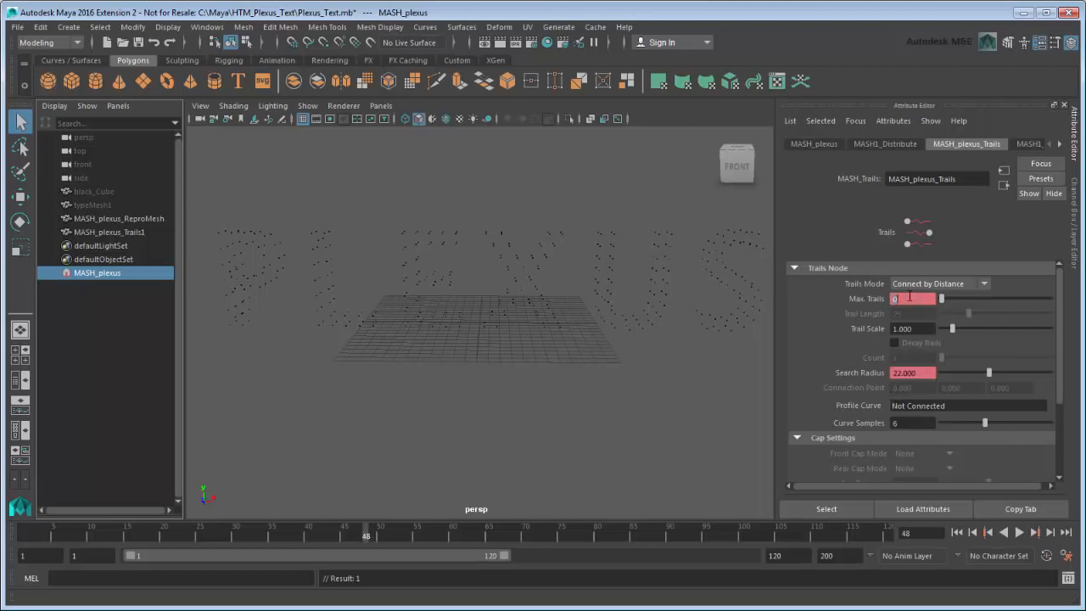
text(1000)
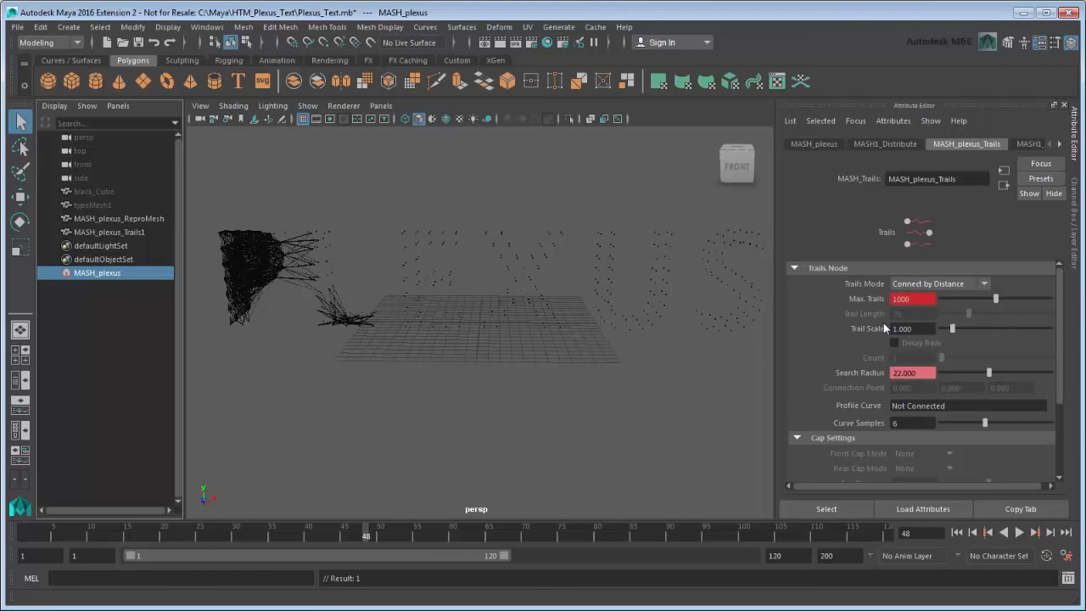
mouse_move(321, 527)
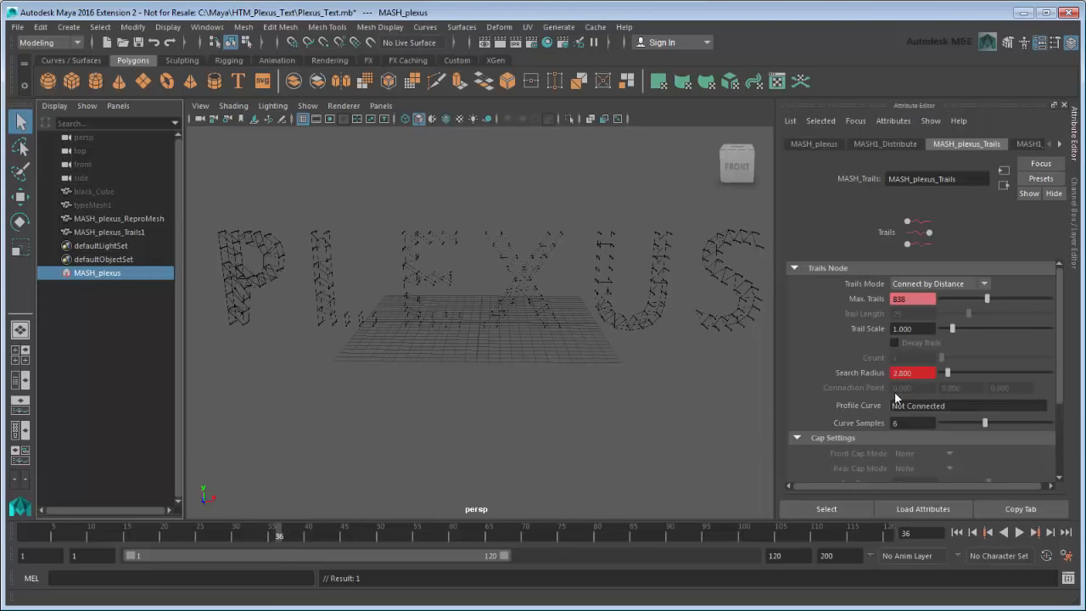
- Play the trail animation from the first frame and return to the MASH_plexus node list
click(996, 533)
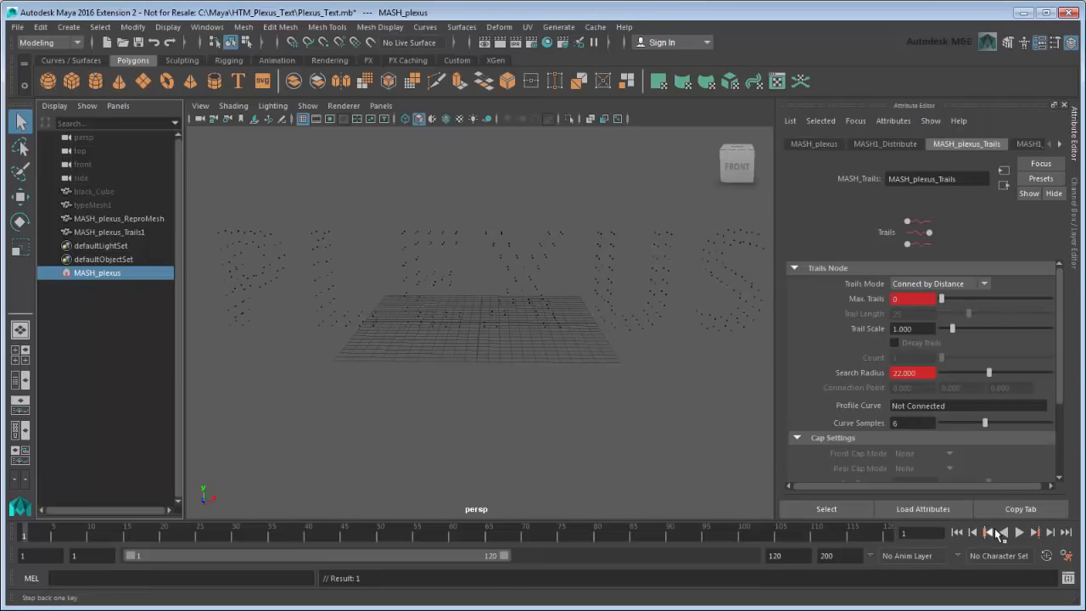
click(1014, 535)
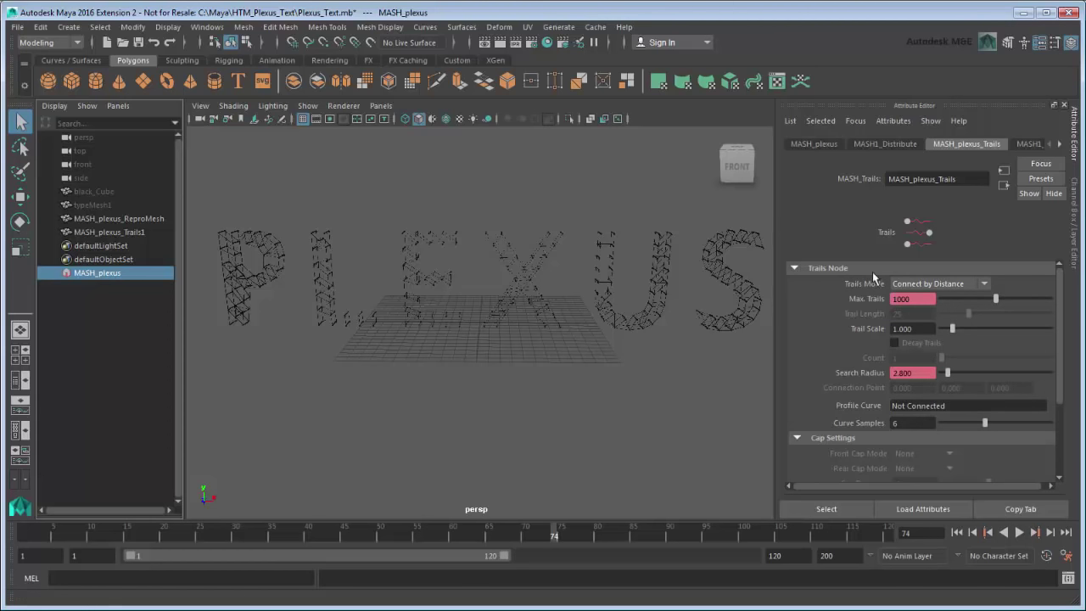
click(815, 142)
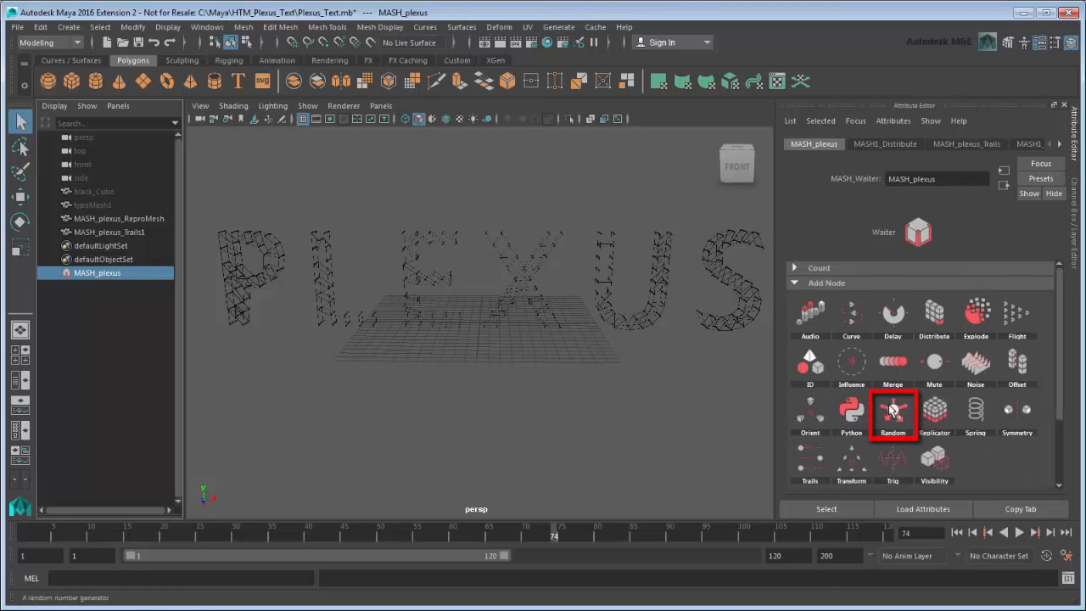
- Add a Random node with Minimum Number -30 and Maximum Number 30
click(892, 409)
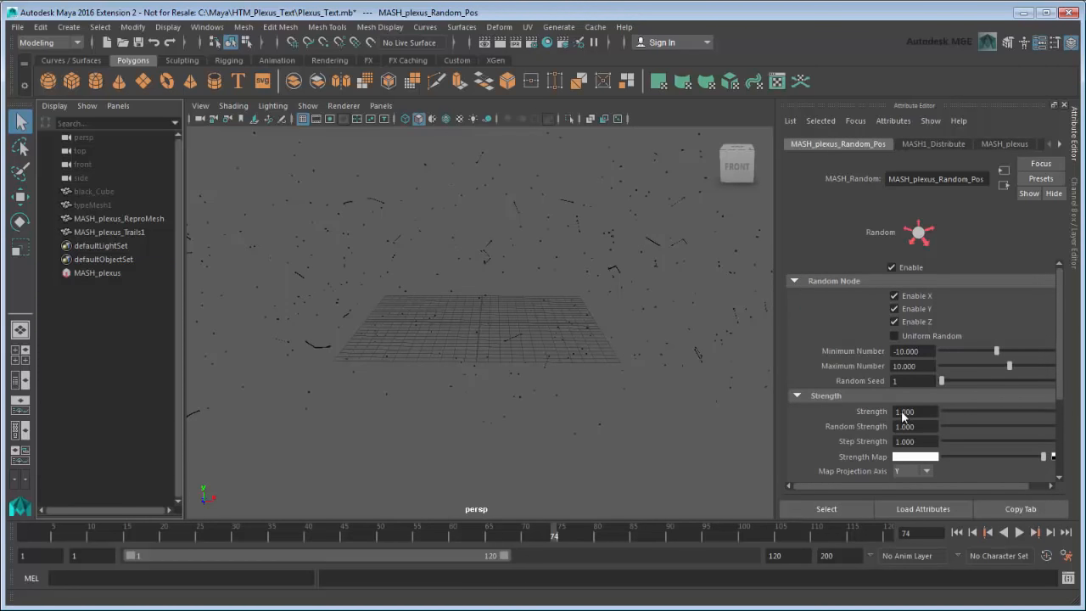
double_click(912, 351)
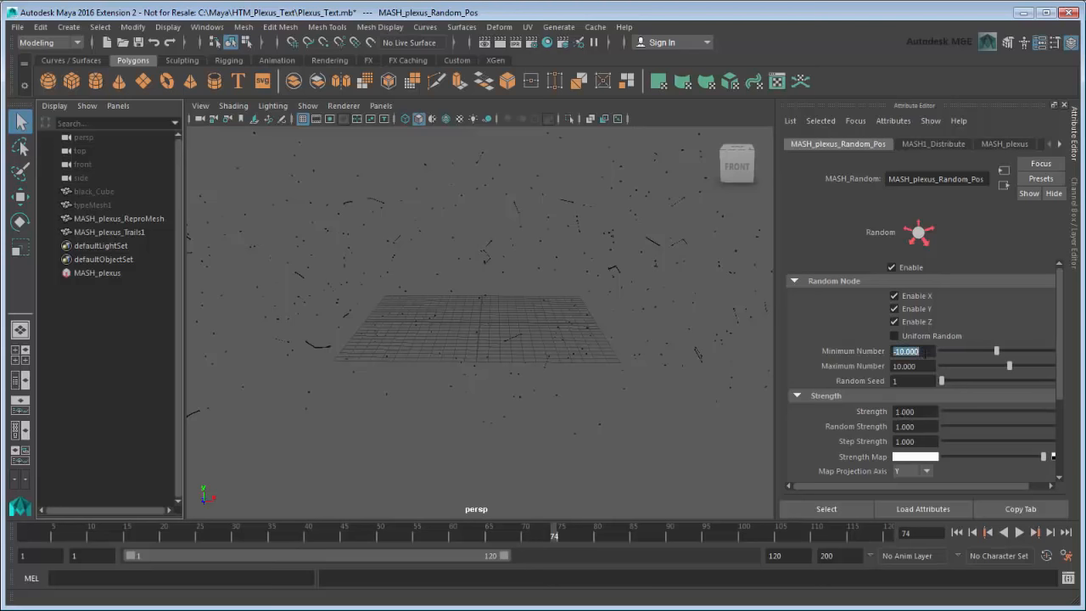
text(-30)
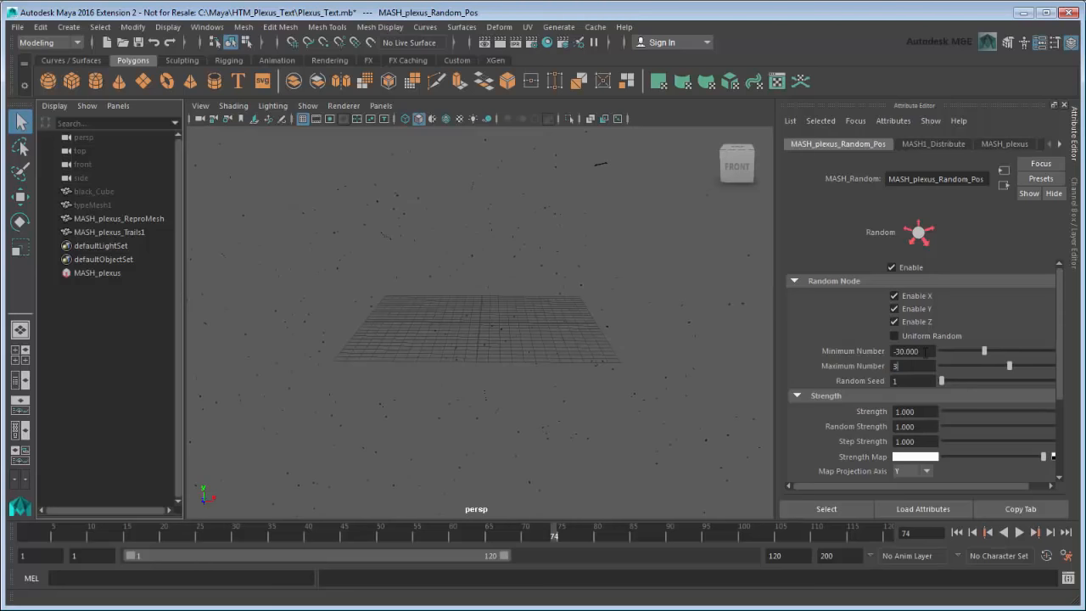
text(30.000)
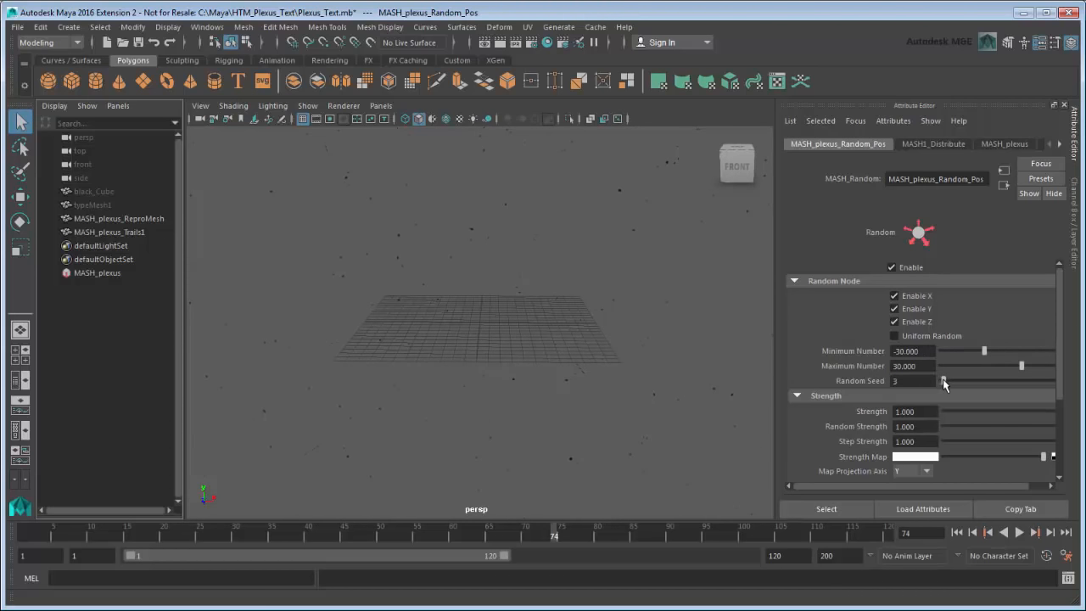
- Set Random Seed 14, scrub Strength between 0 and 1, and play the scatter animation
drag(942, 380, 959, 380)
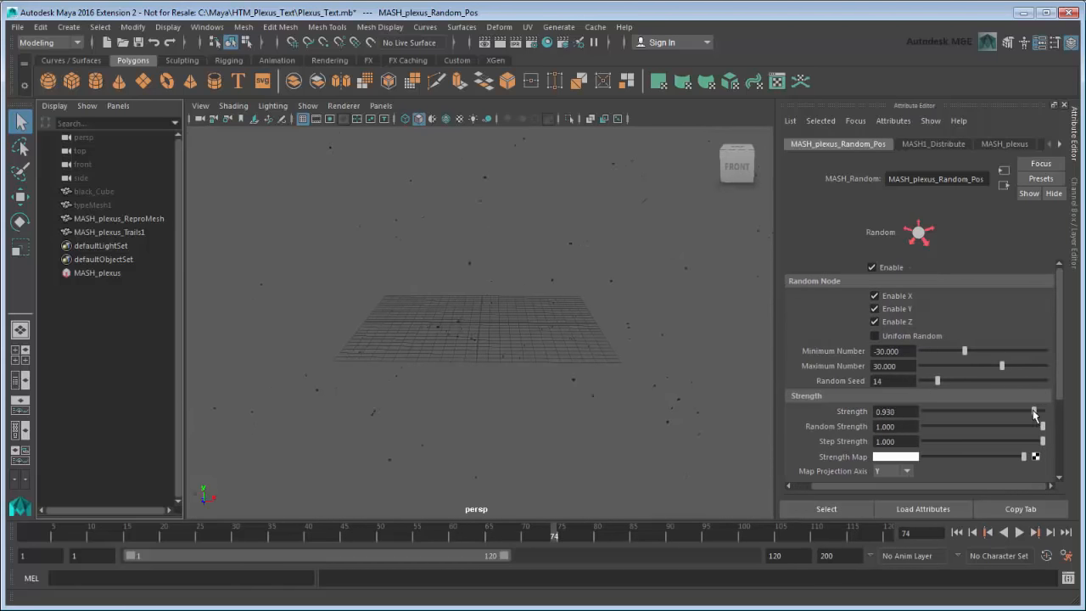
drag(1033, 412, 923, 412)
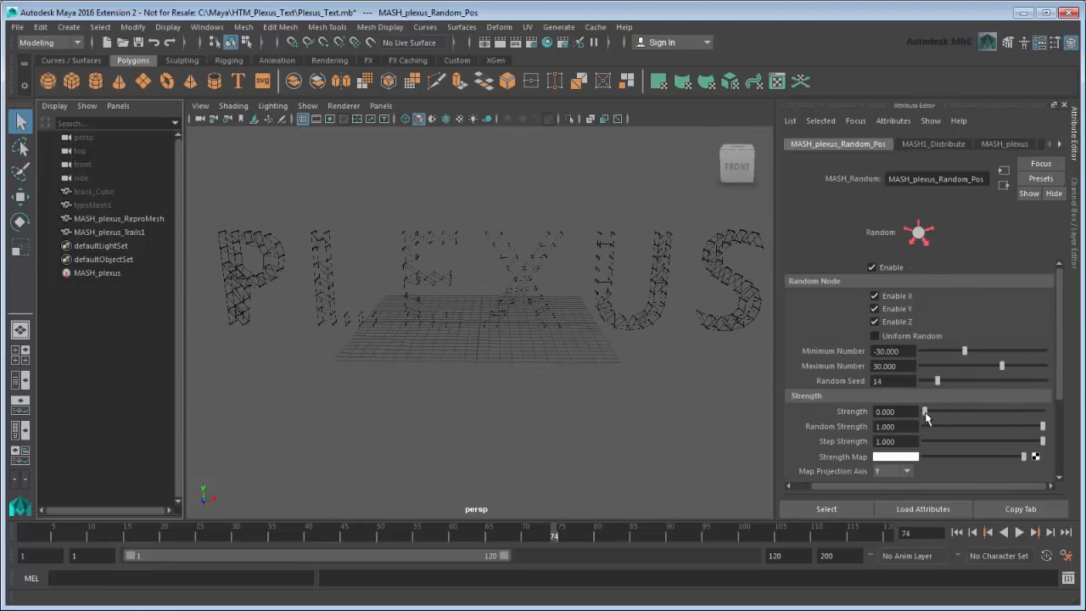
drag(920, 412, 1001, 412)
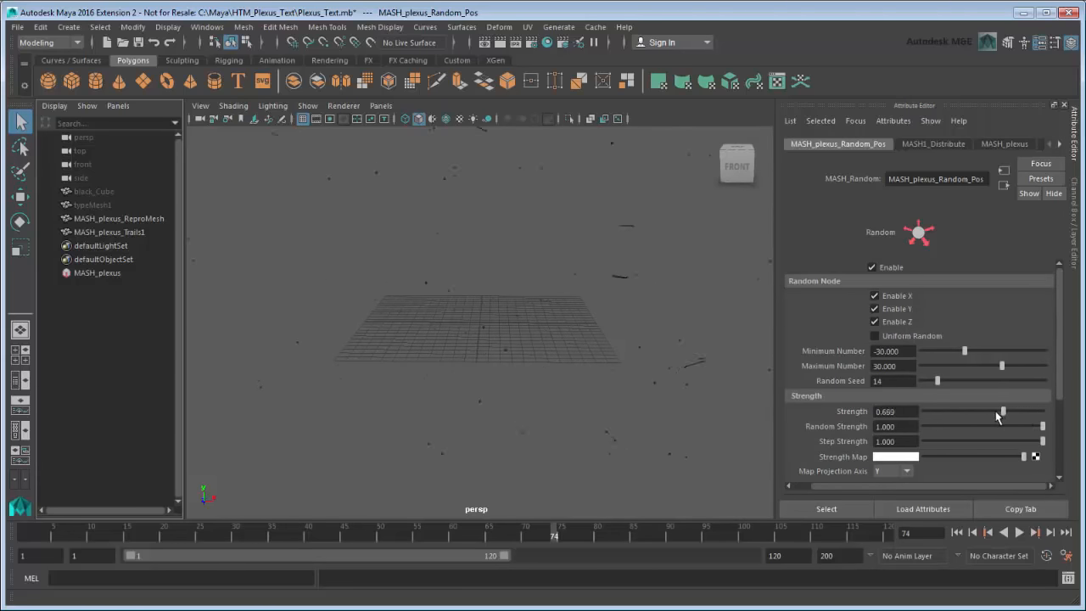
drag(1002, 412, 1025, 412)
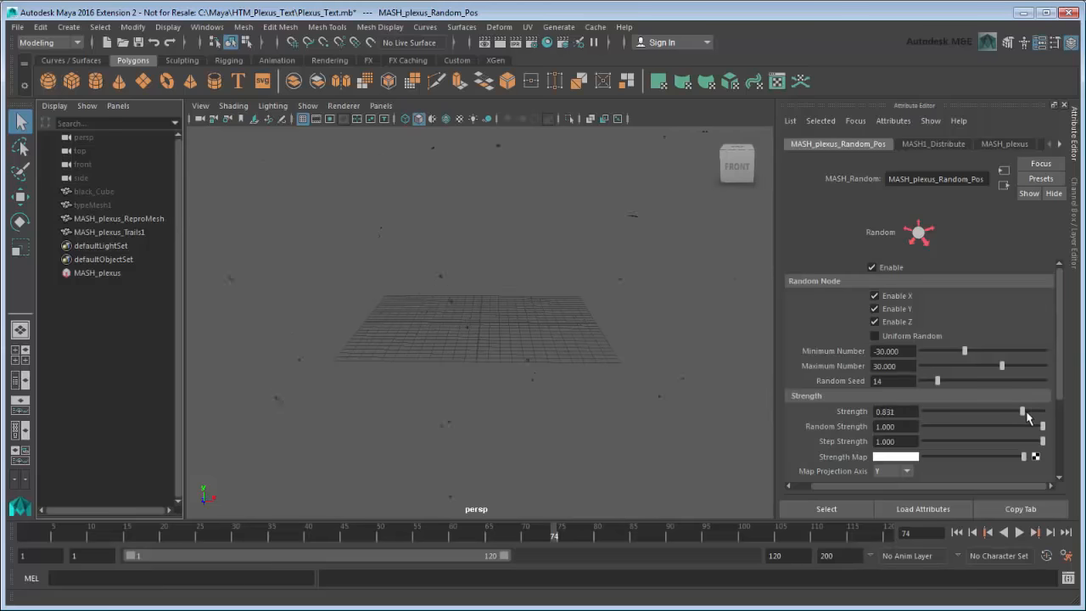
drag(1022, 413, 1042, 412)
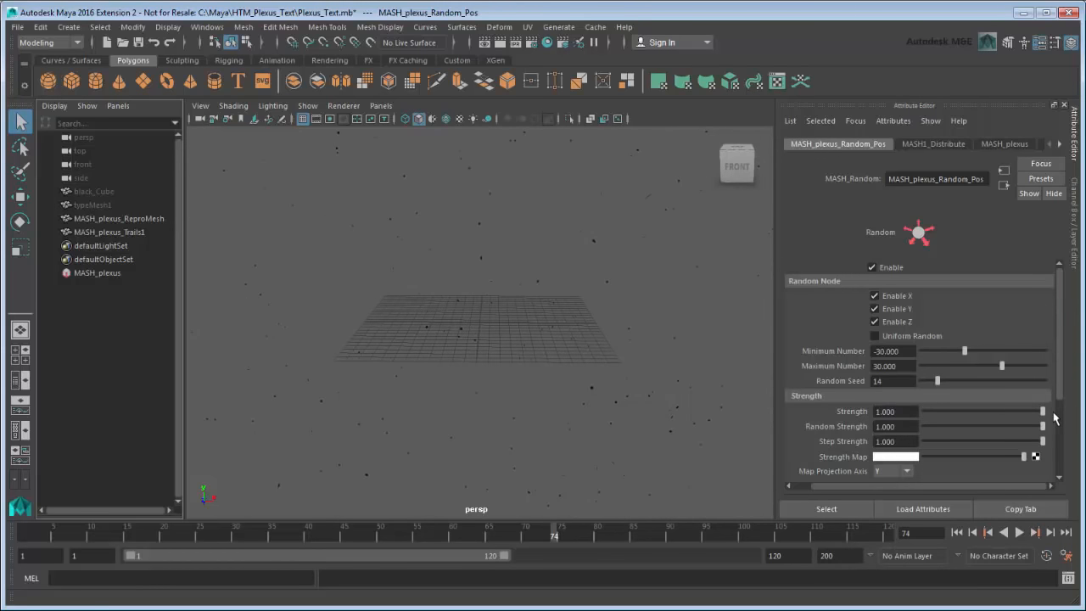
mouse_move(1055, 421)
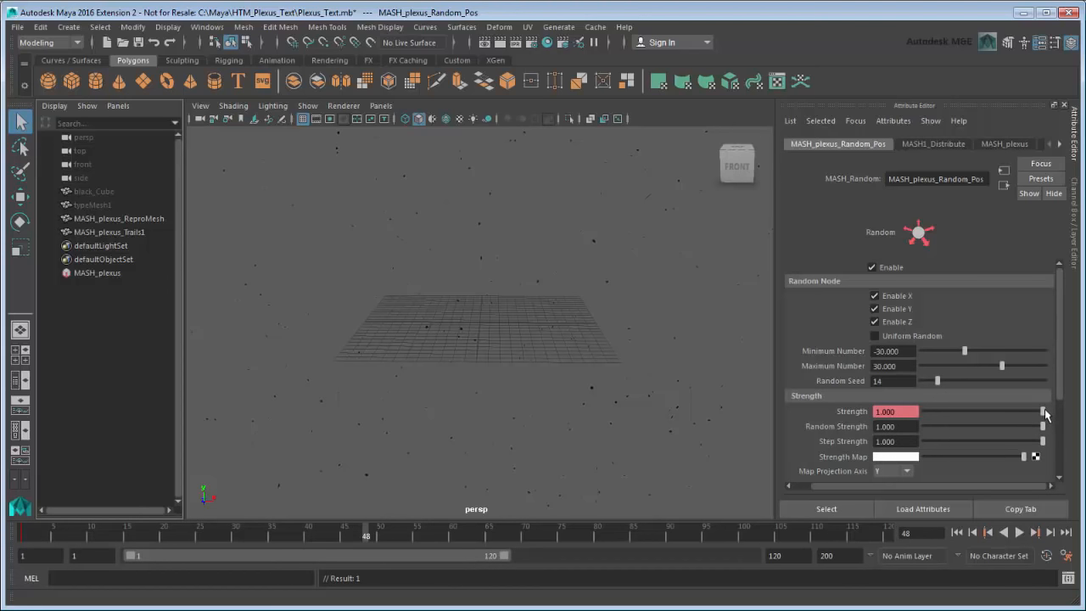
drag(1042, 412, 920, 412)
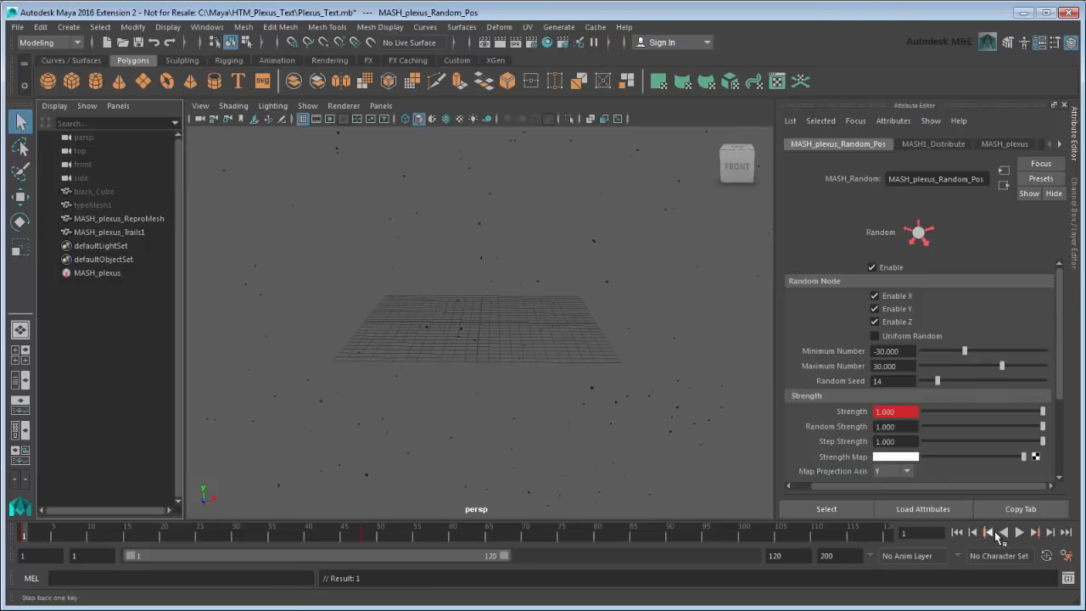
click(1014, 535)
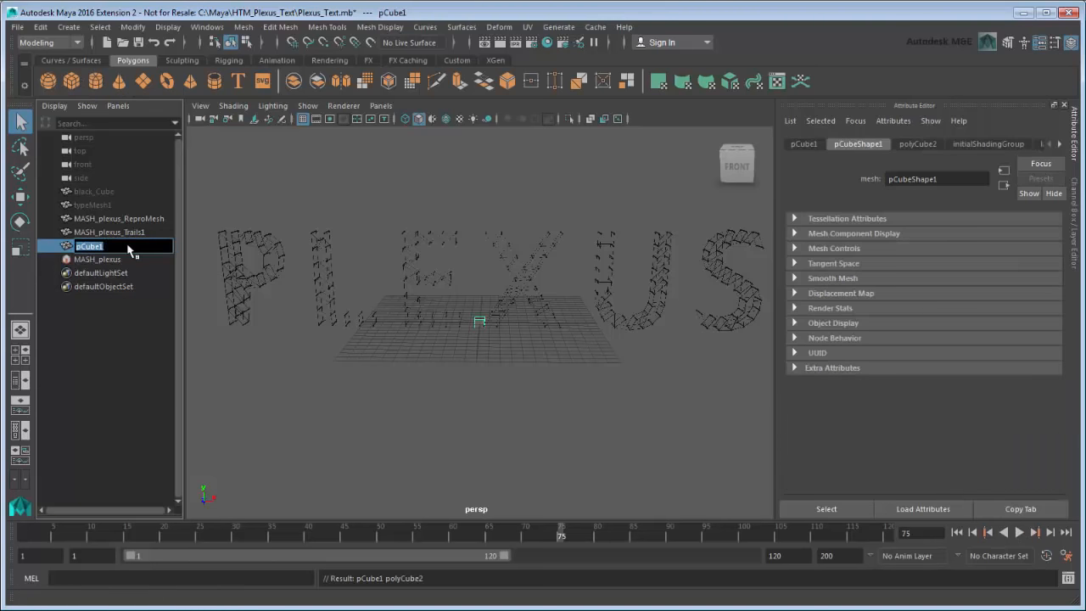
- Rename the new cube white_Cube for the white Lambert material
text(white_Cube)
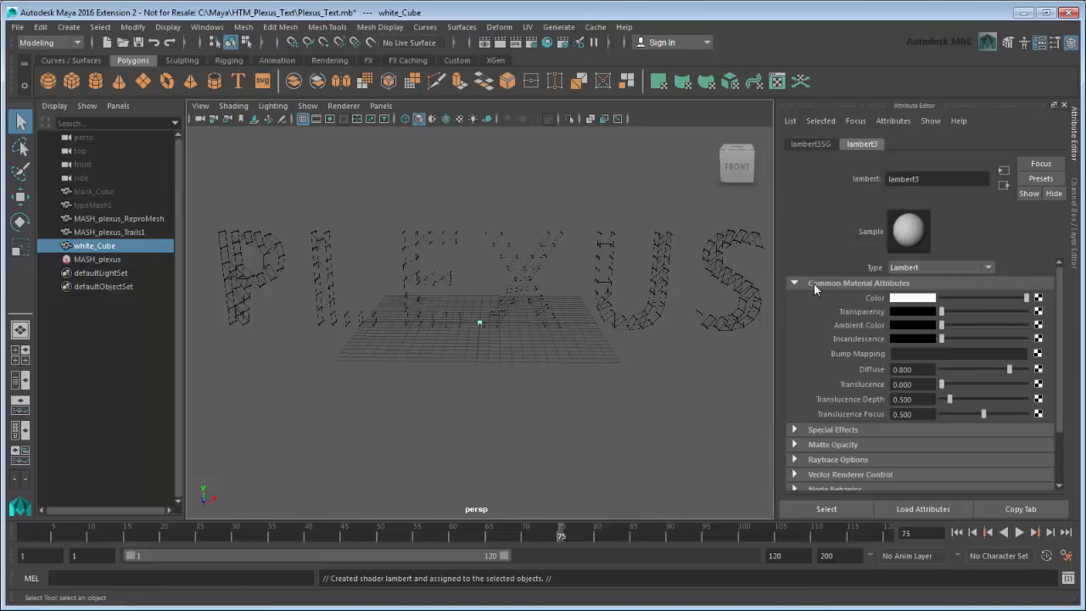
click(54, 10)
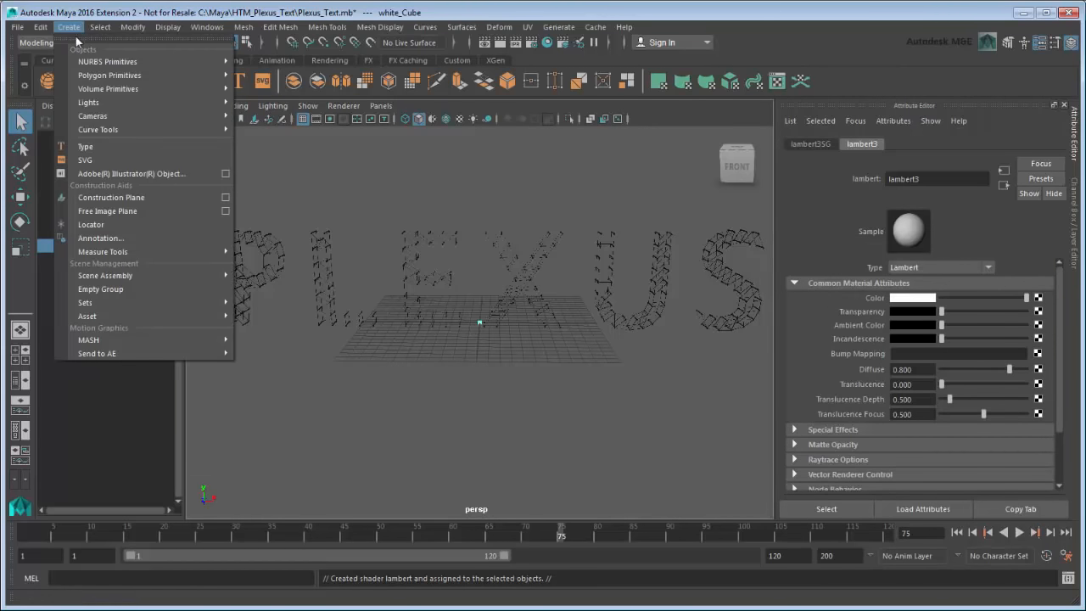
- Create a MASH network from white_Cube and rename it MASH_fill
click(89, 340)
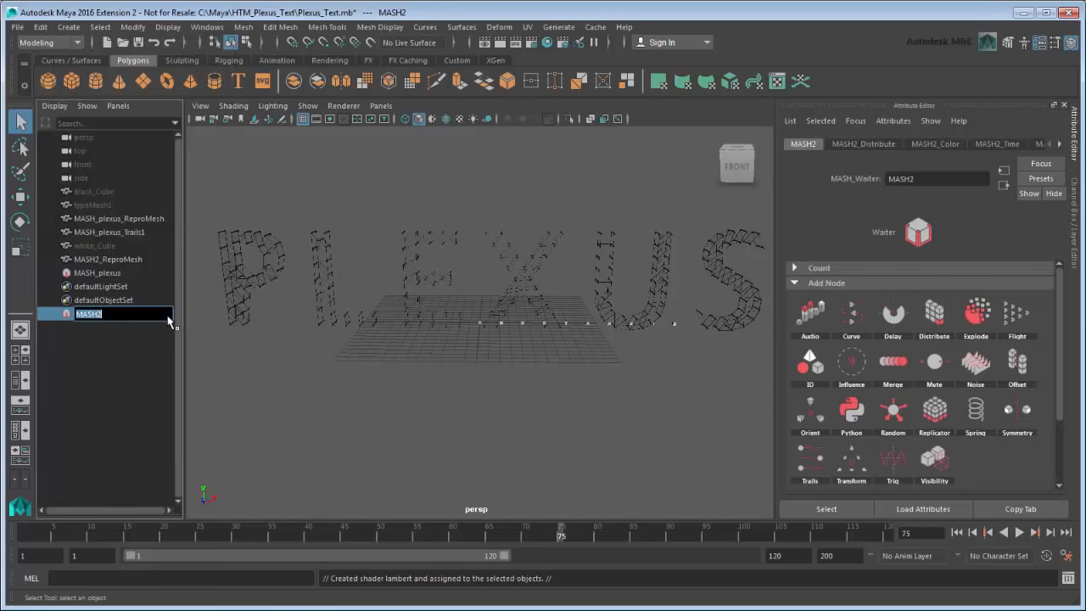
text(MASH_fill_)
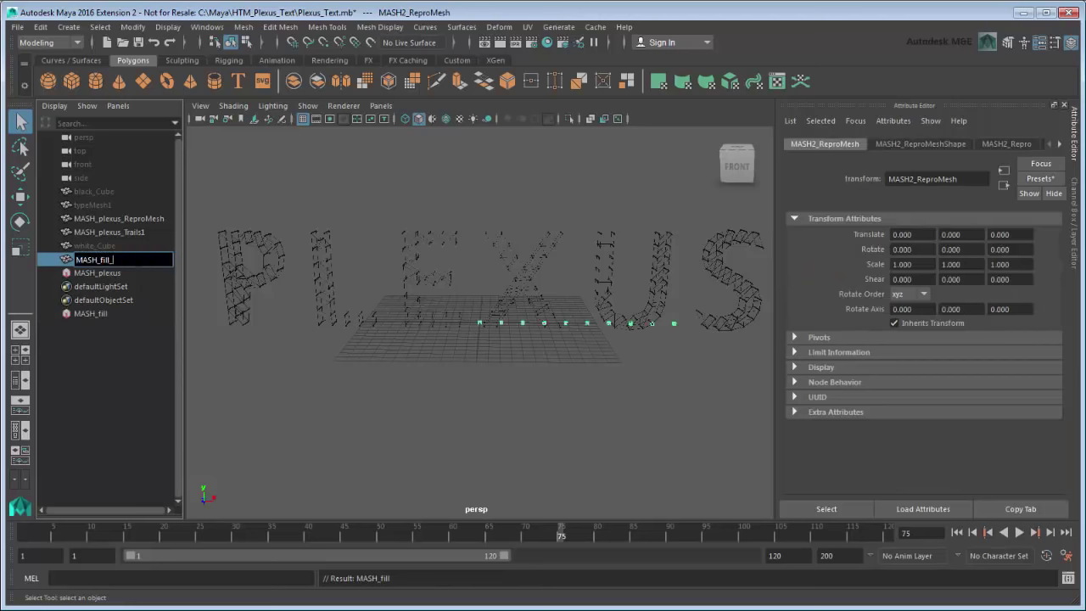
click(88, 312)
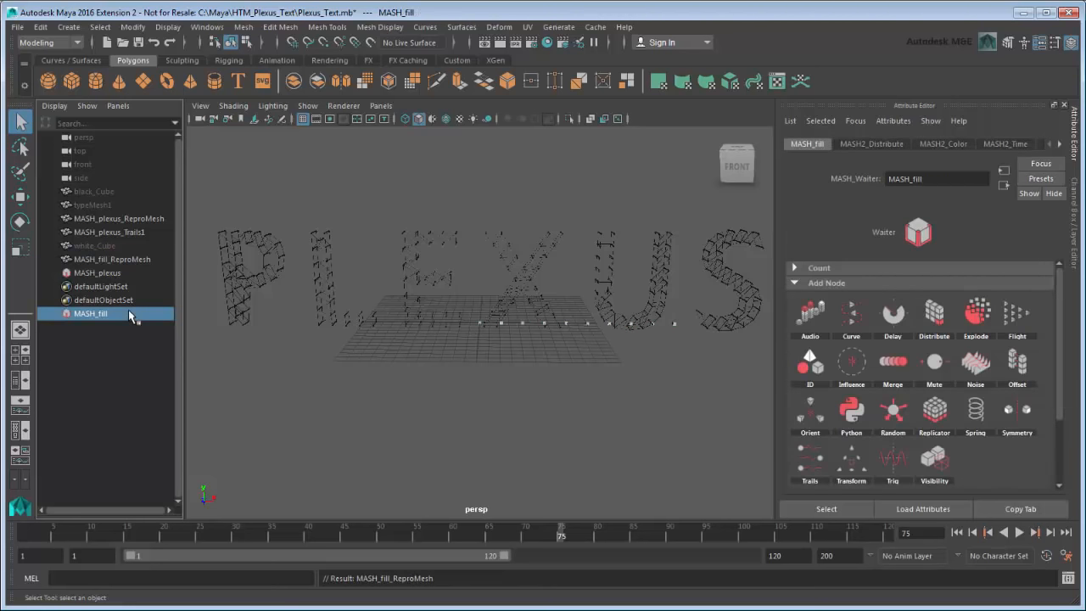
- Set MASH_fill's Distribution Type to Mesh using the PLEXUS type mesh
click(872, 143)
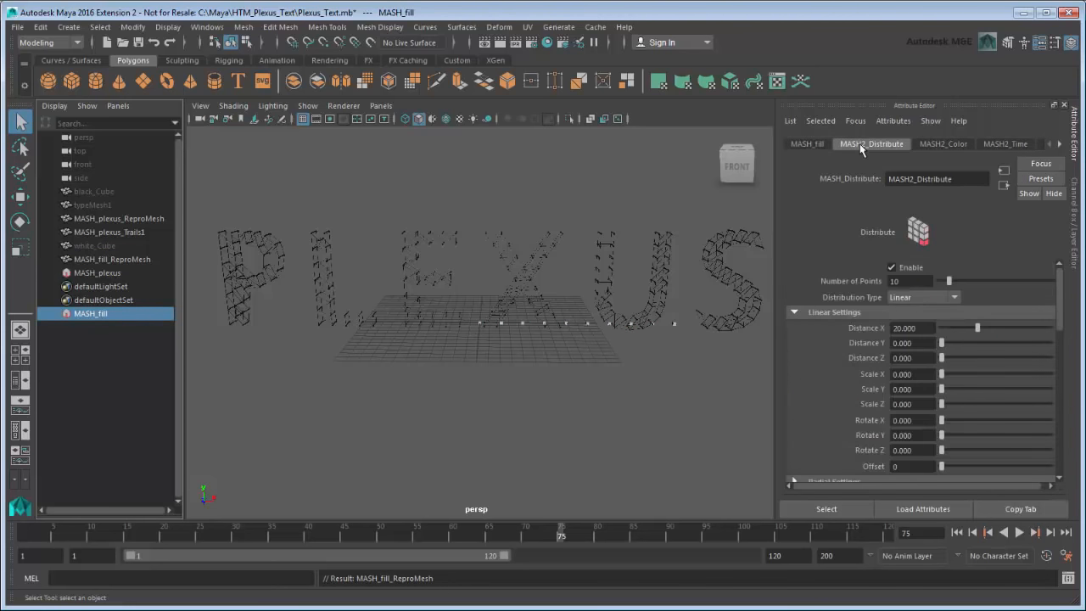
click(923, 297)
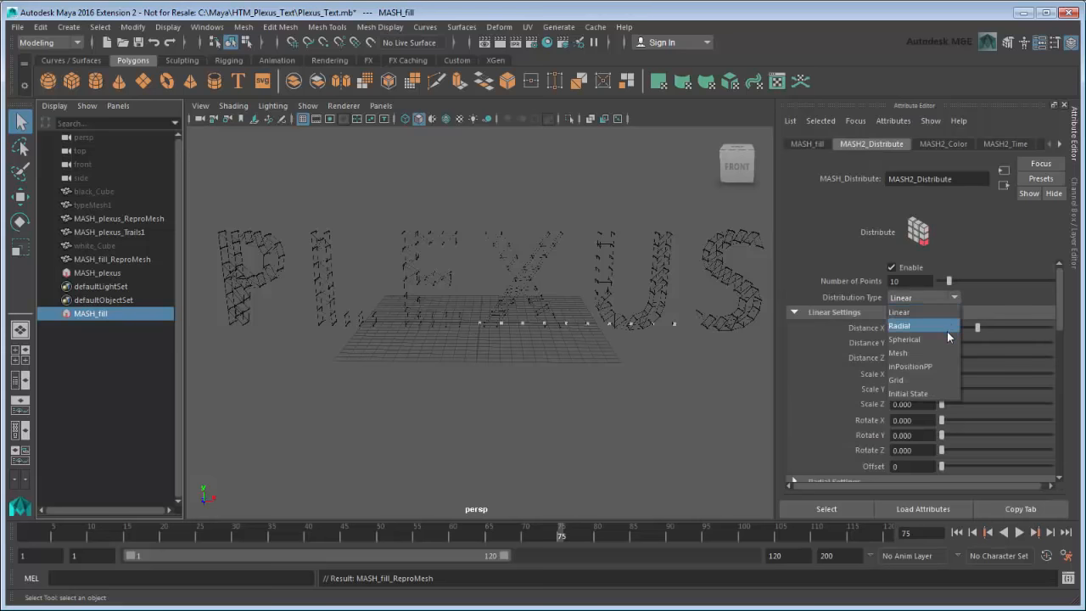
click(899, 351)
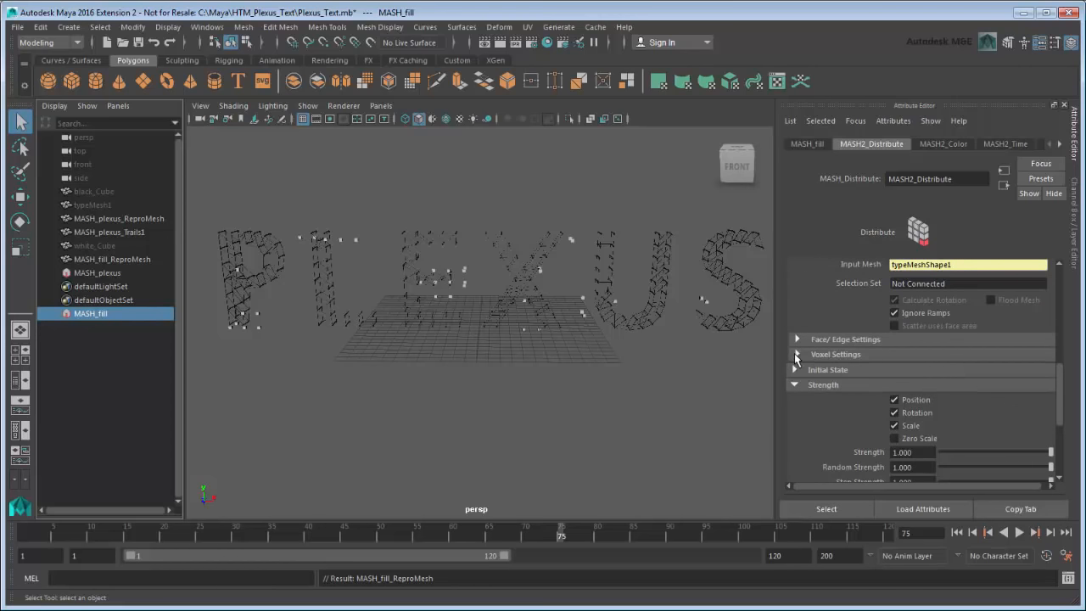
- Expand Voxel Settings and set Voxel Size to about 0.368
click(795, 354)
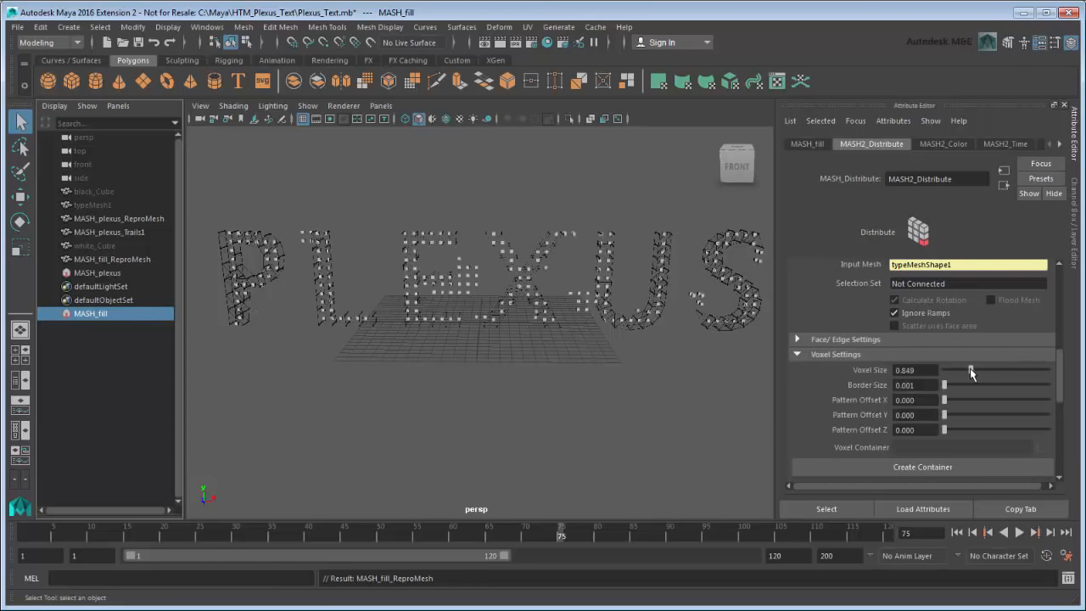
drag(971, 370, 957, 370)
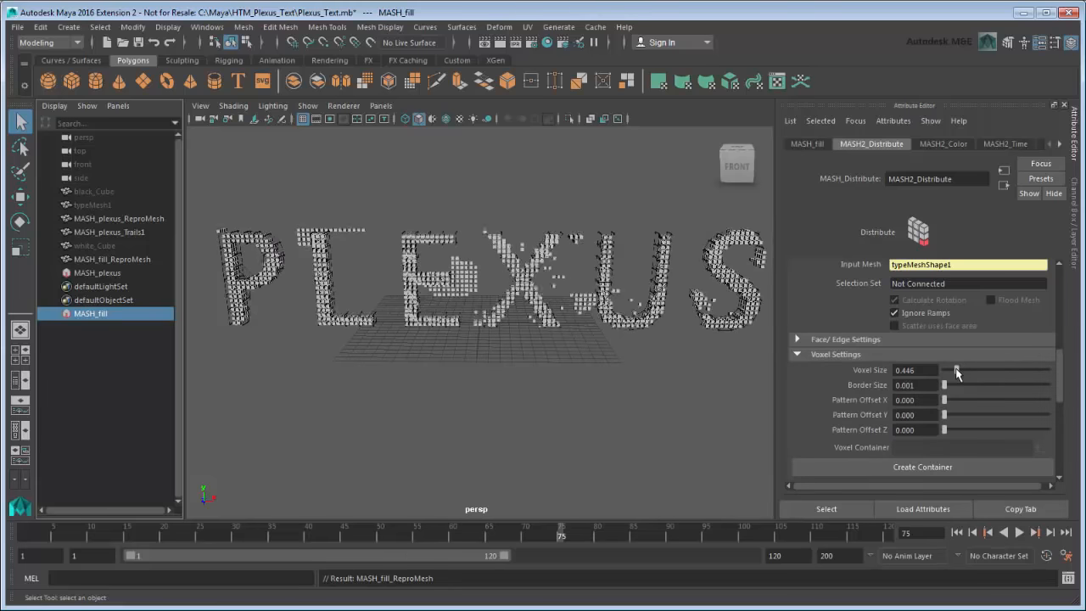
drag(957, 370, 954, 370)
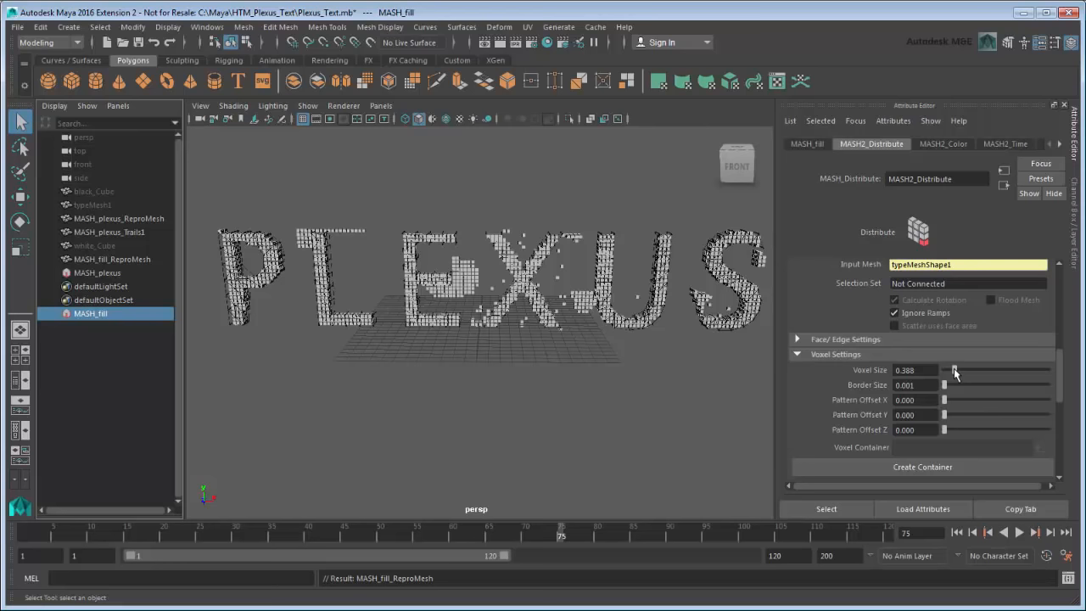
- Select the type mesh and apply Mesh Display > Soften Edge
click(92, 204)
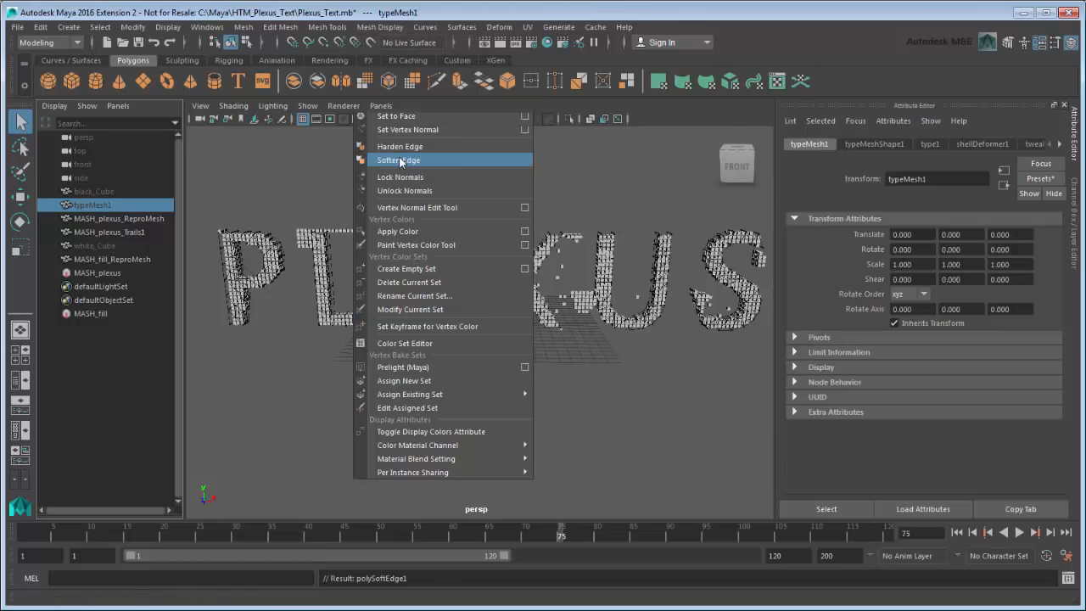
click(397, 159)
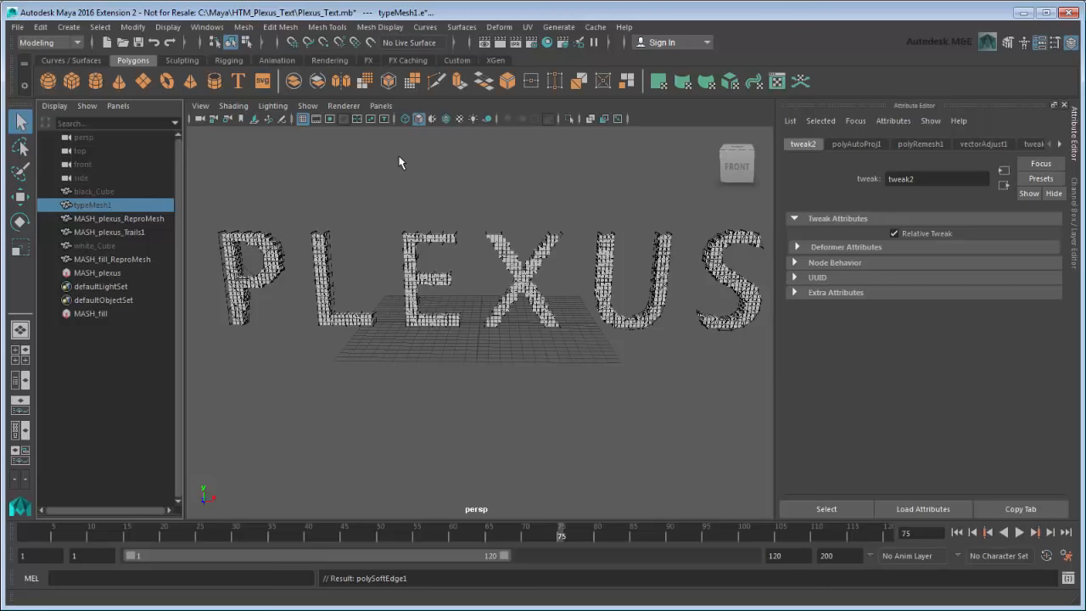
mouse_move(295, 246)
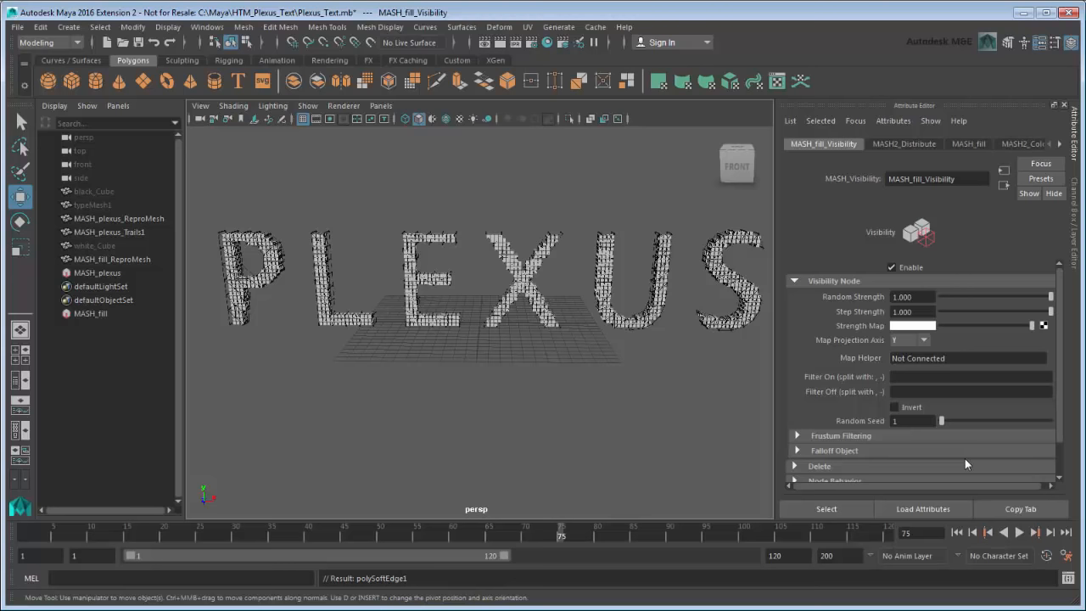
- Create a falloff object for MASH_fill visibility and set its Translate Y to 5
scroll(down, 3)
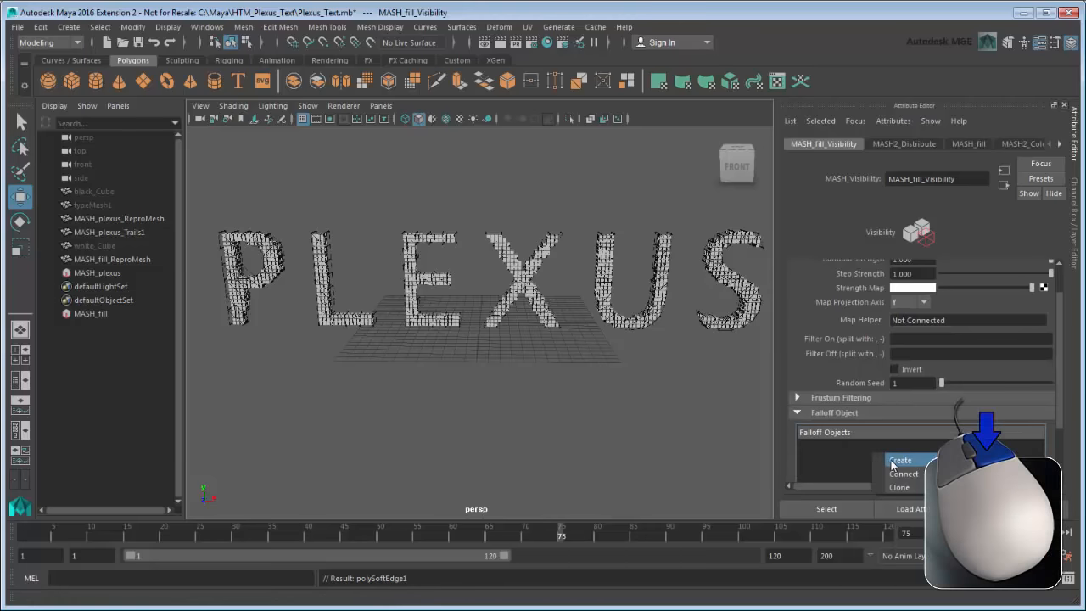
click(901, 460)
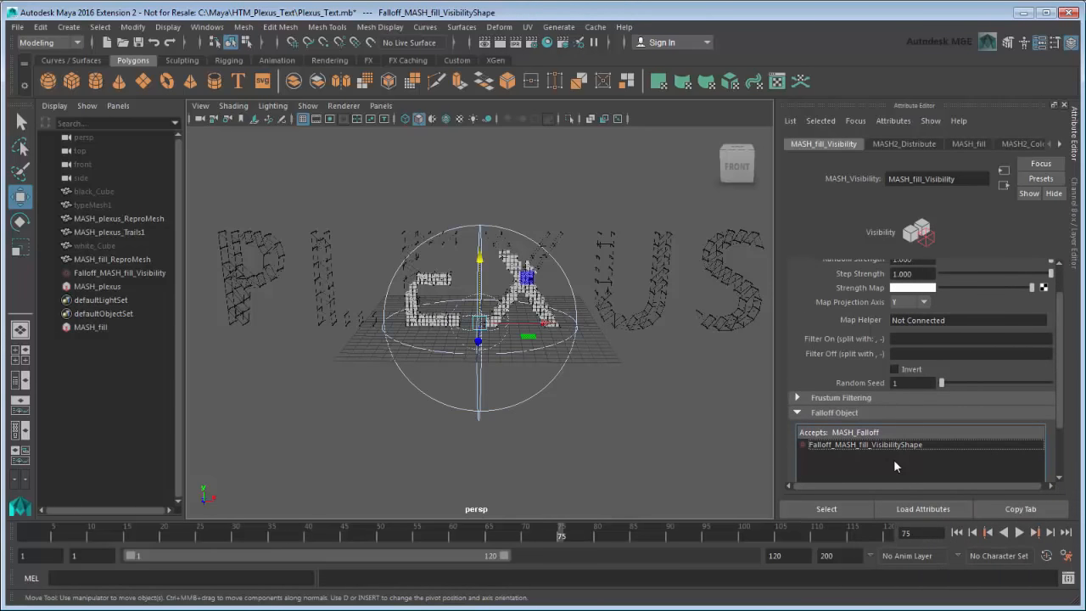
click(118, 271)
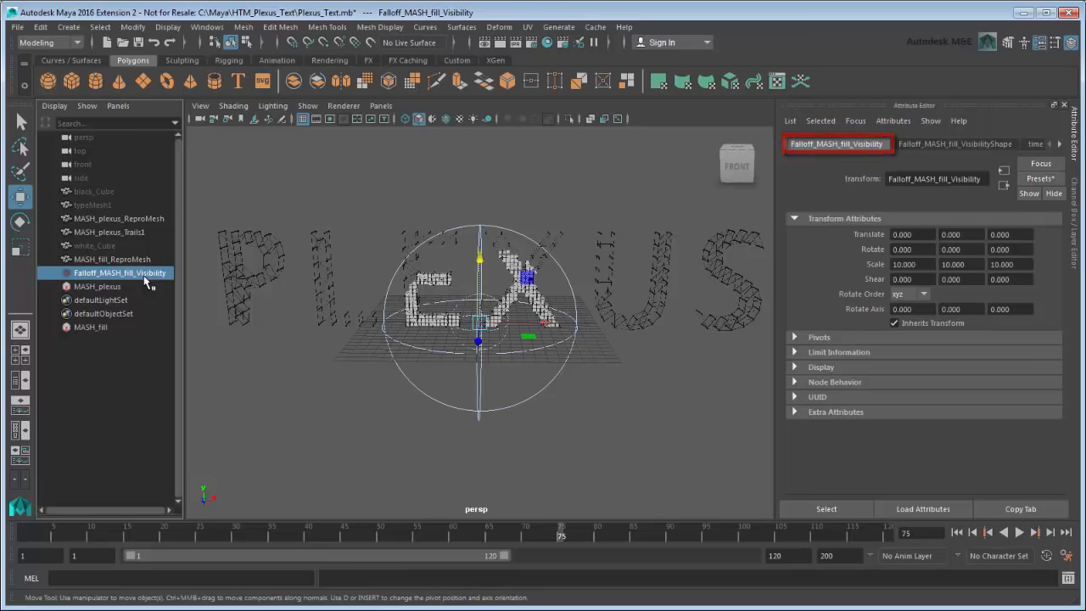
click(960, 234)
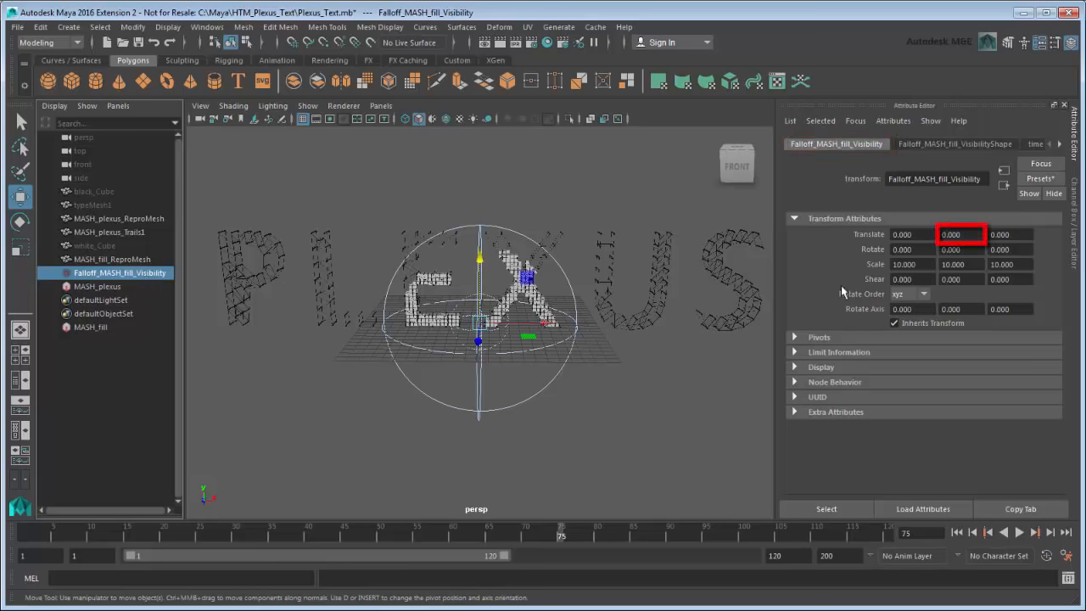
text(5.000)
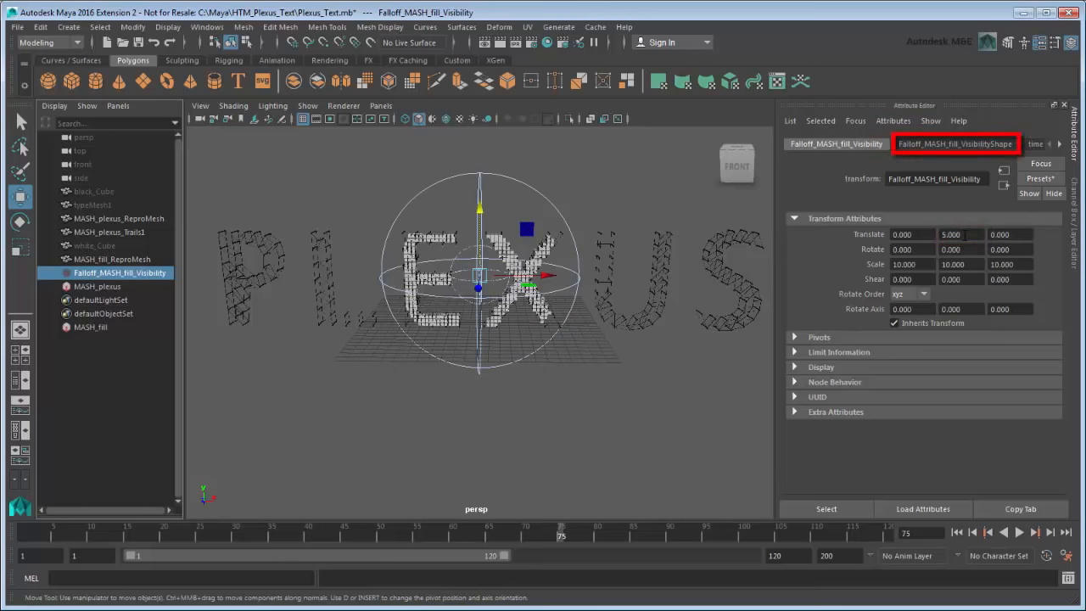
- Set the falloff Shape to Cube with Inner Zone 1 and return to its transform
click(954, 143)
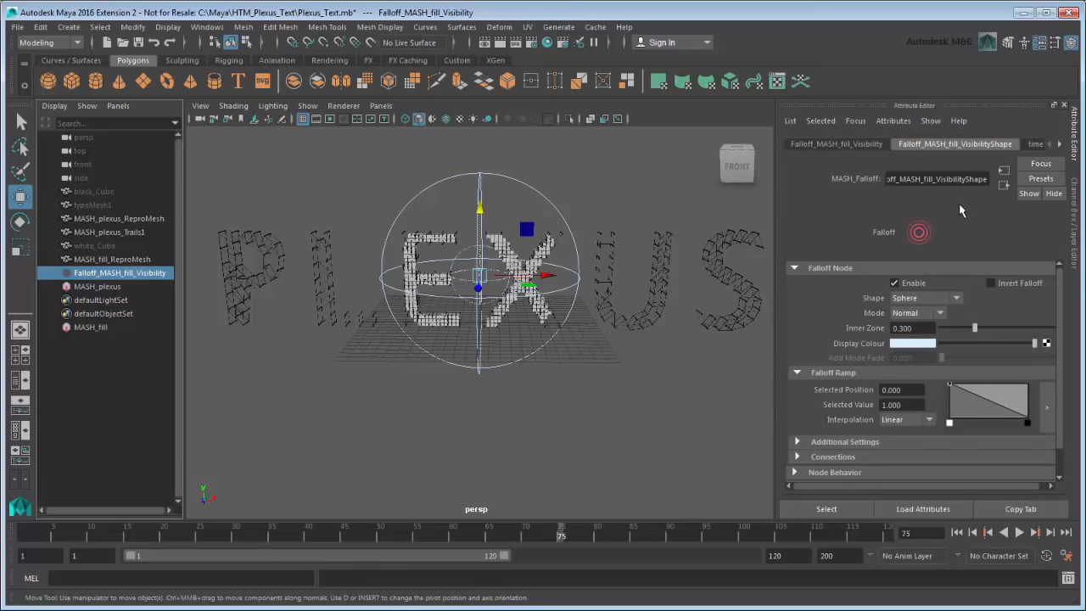
click(925, 299)
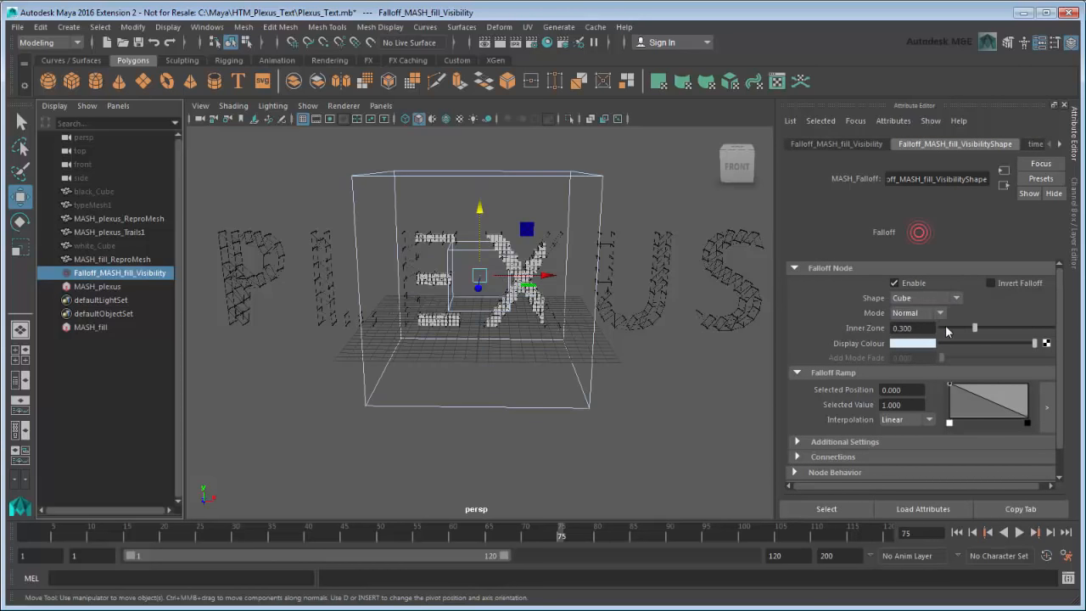
drag(974, 329, 1052, 329)
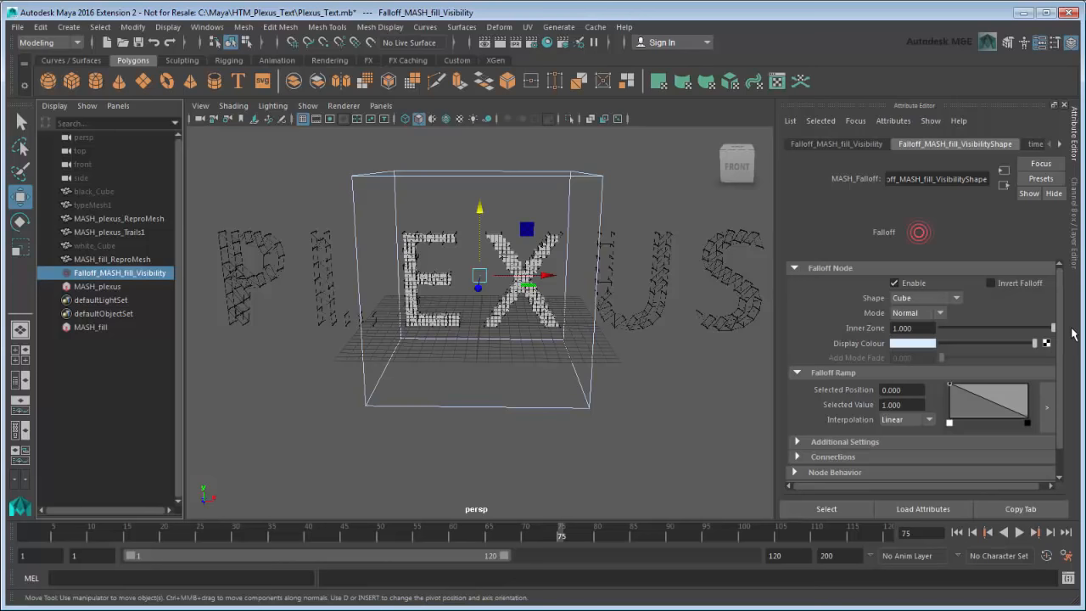
mouse_move(948, 261)
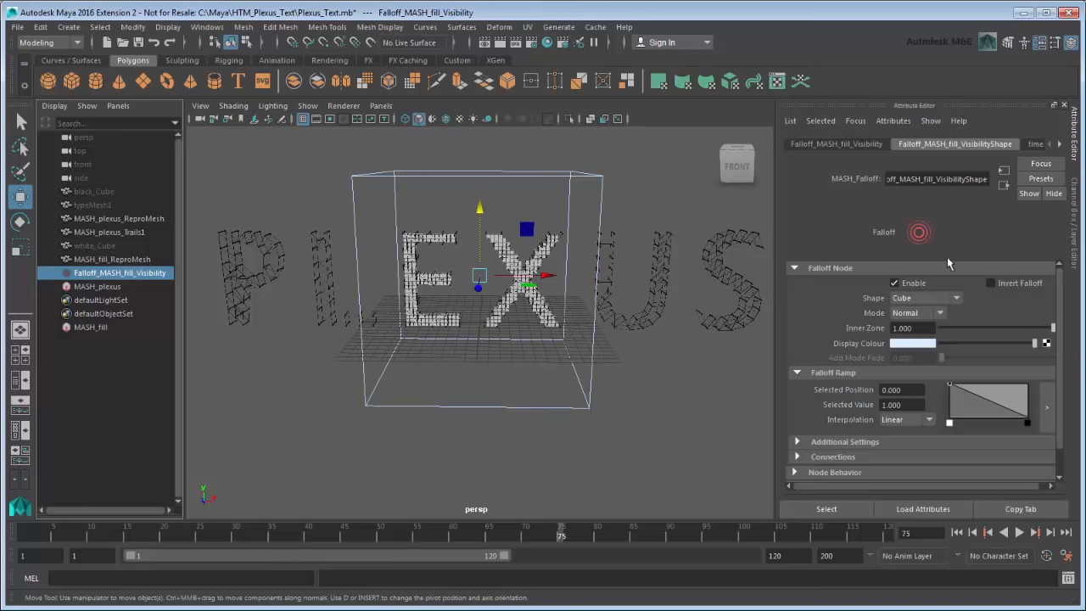
click(835, 142)
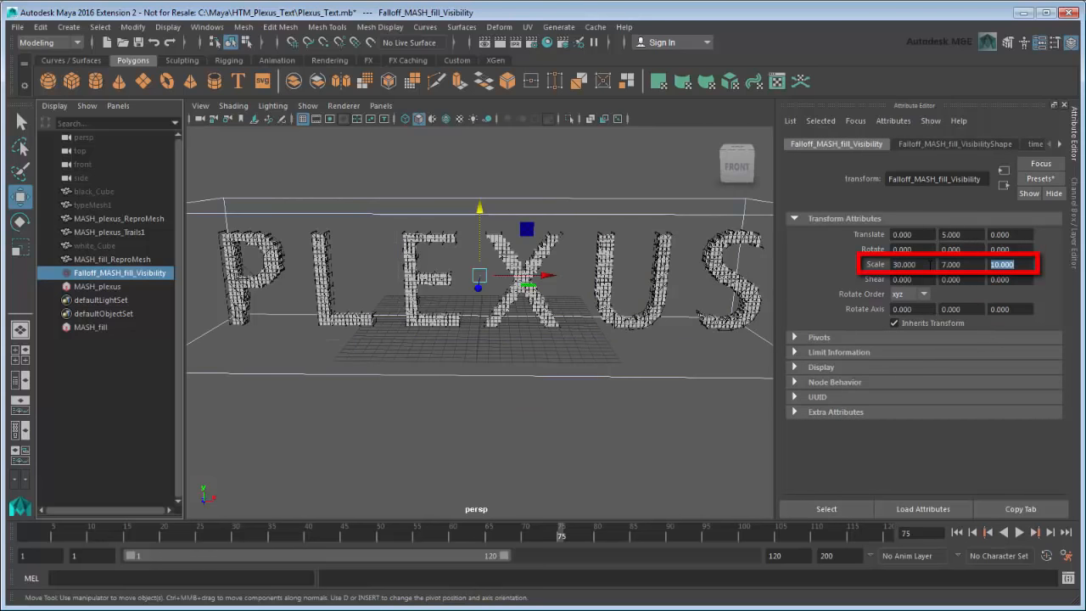
- Set the falloff Scale Z to 5 and scrub to a later frame for keying Translate Y
text(5.000)
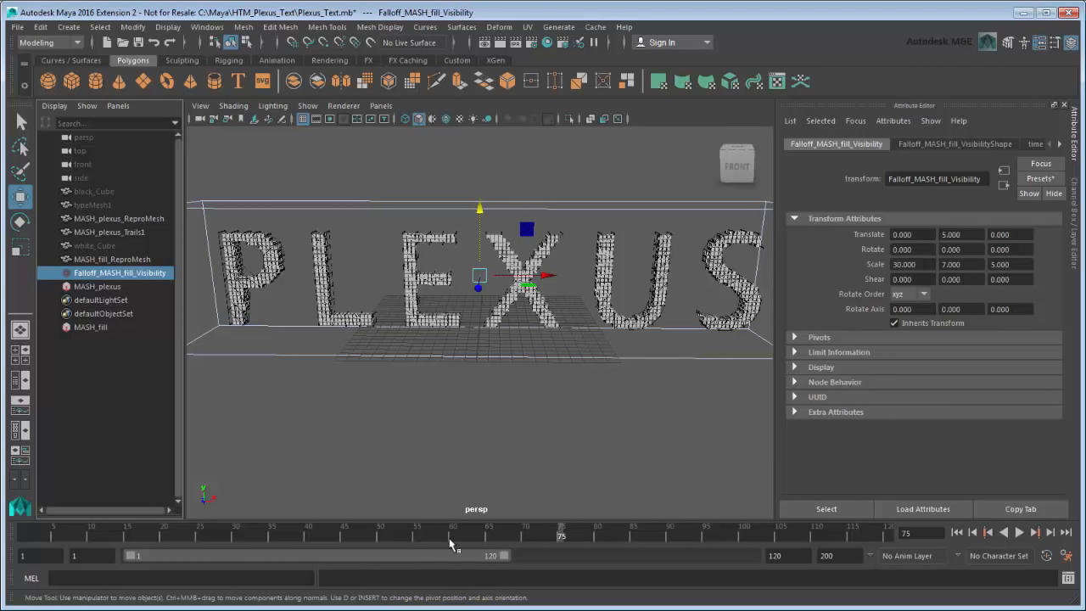
drag(560, 534, 451, 534)
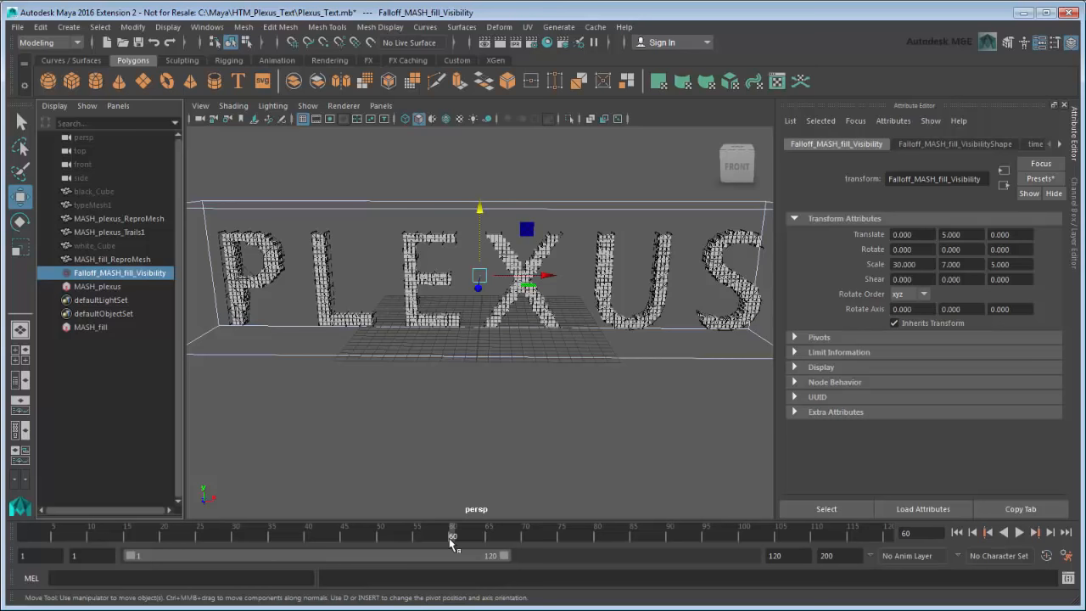
mouse_move(479, 424)
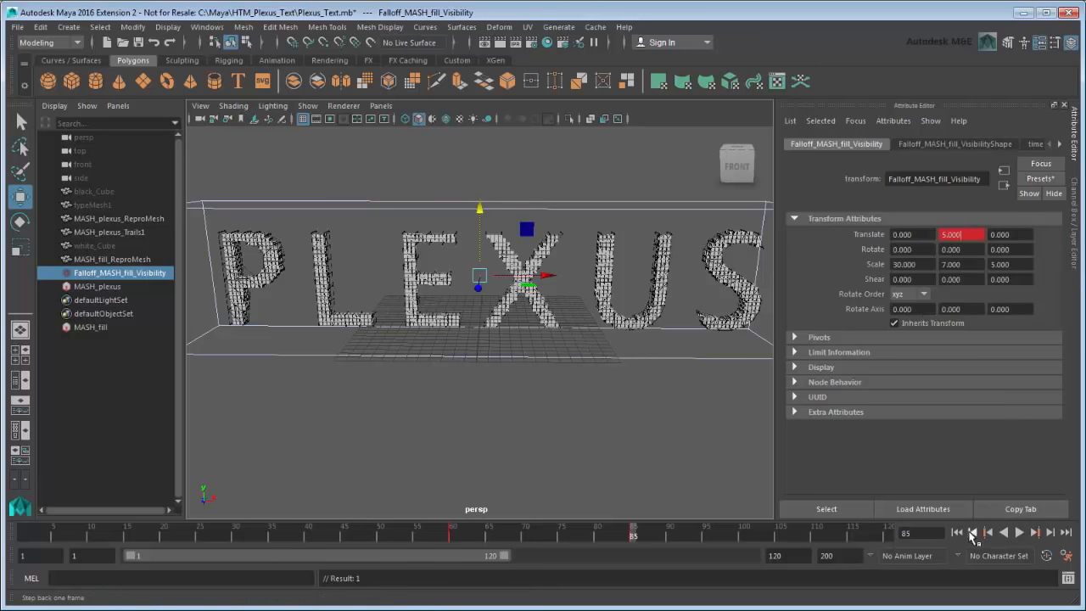
click(1015, 539)
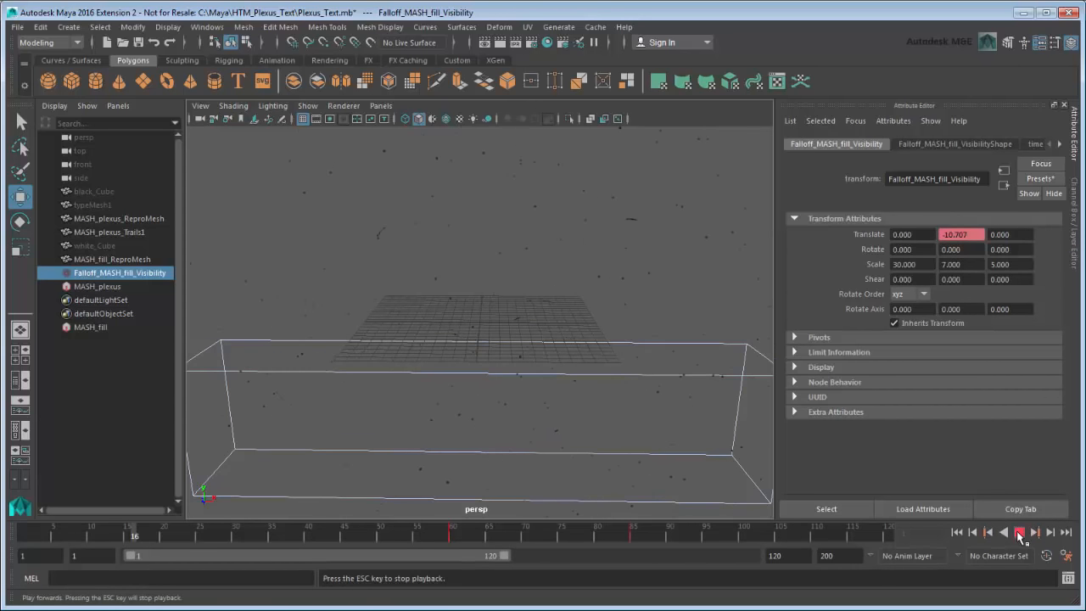
click(1008, 533)
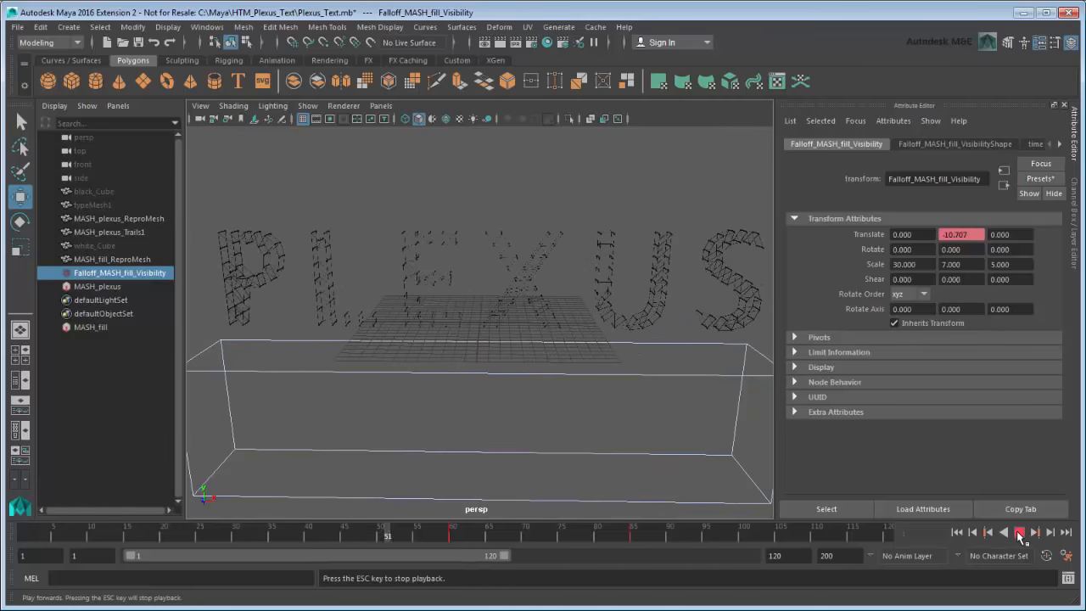
click(1016, 534)
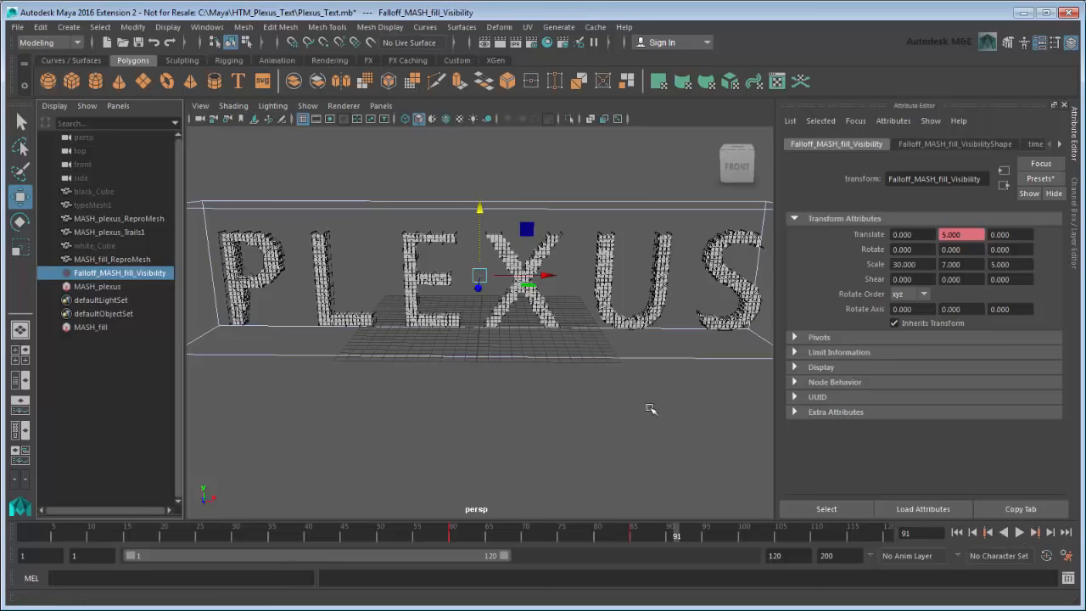
- Add a Transform node to MASH_plexus and bring up expression options on its Rotation Z field
click(96, 285)
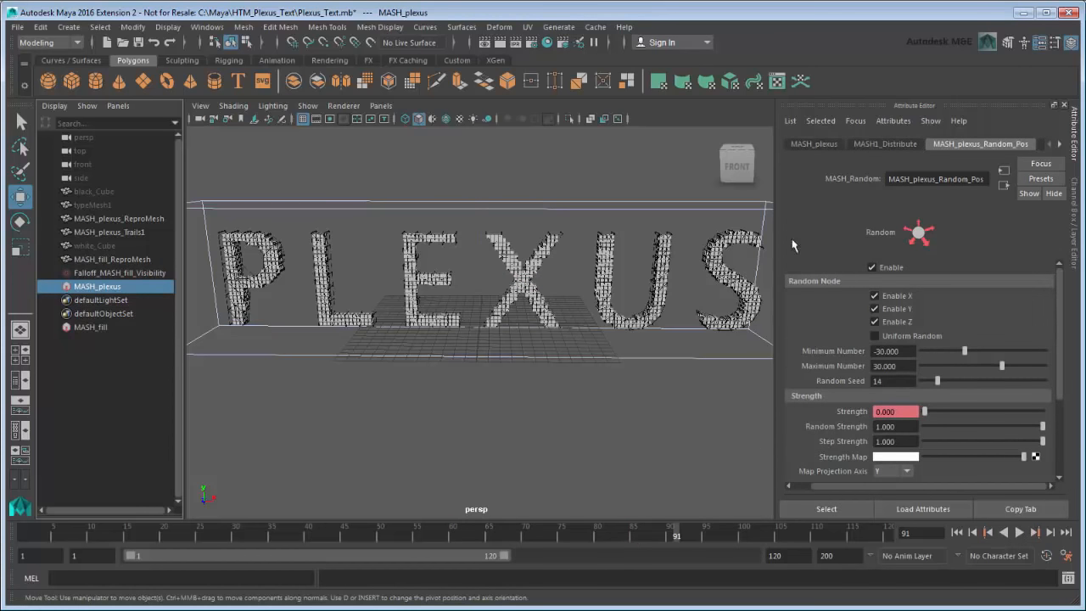
click(814, 142)
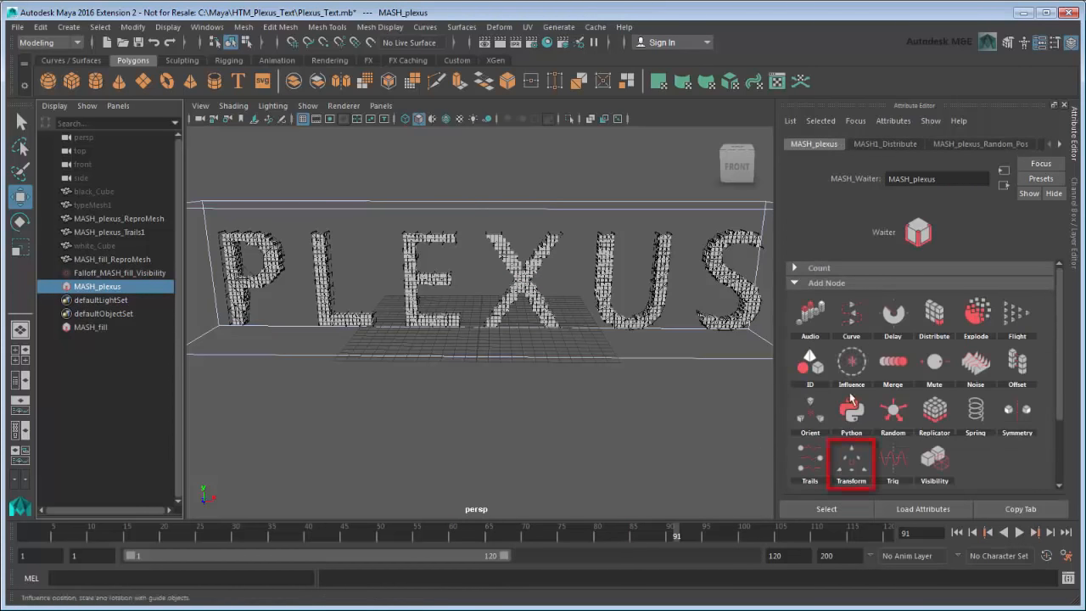
click(852, 456)
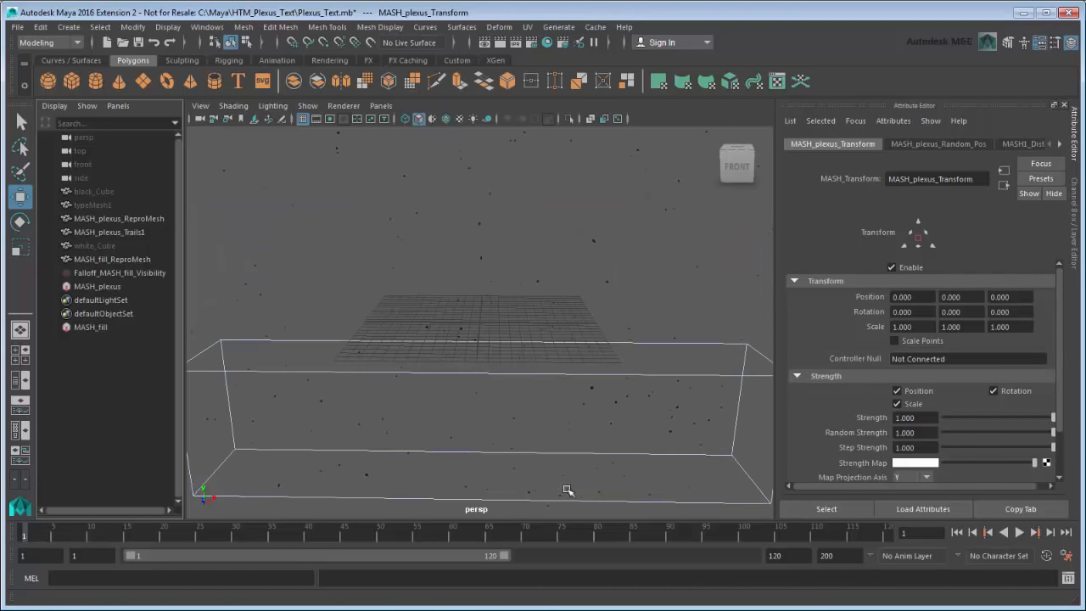
click(1017, 312)
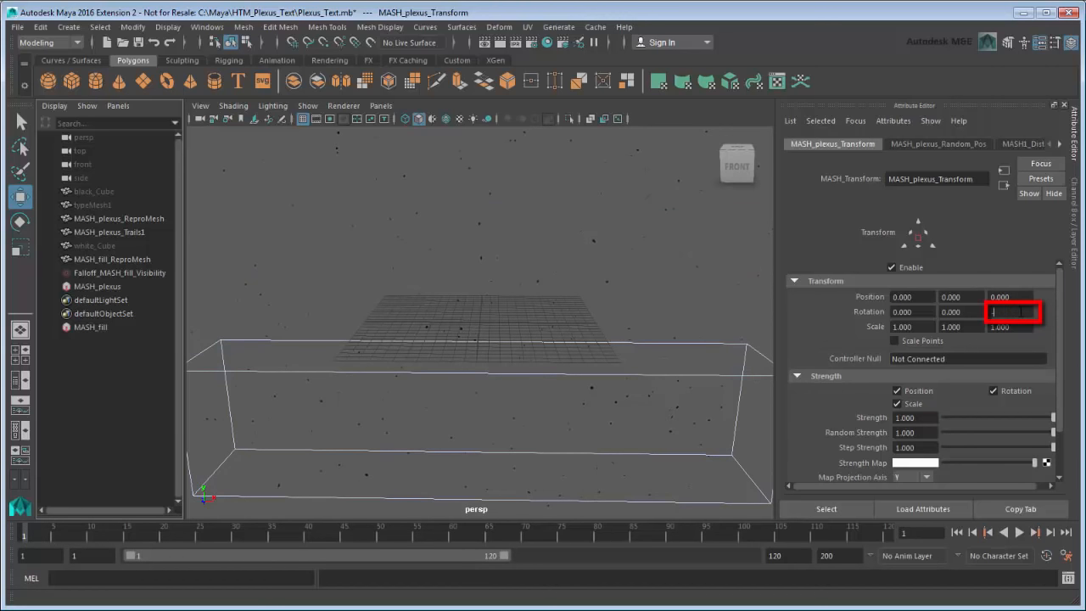
right_click(1016, 312)
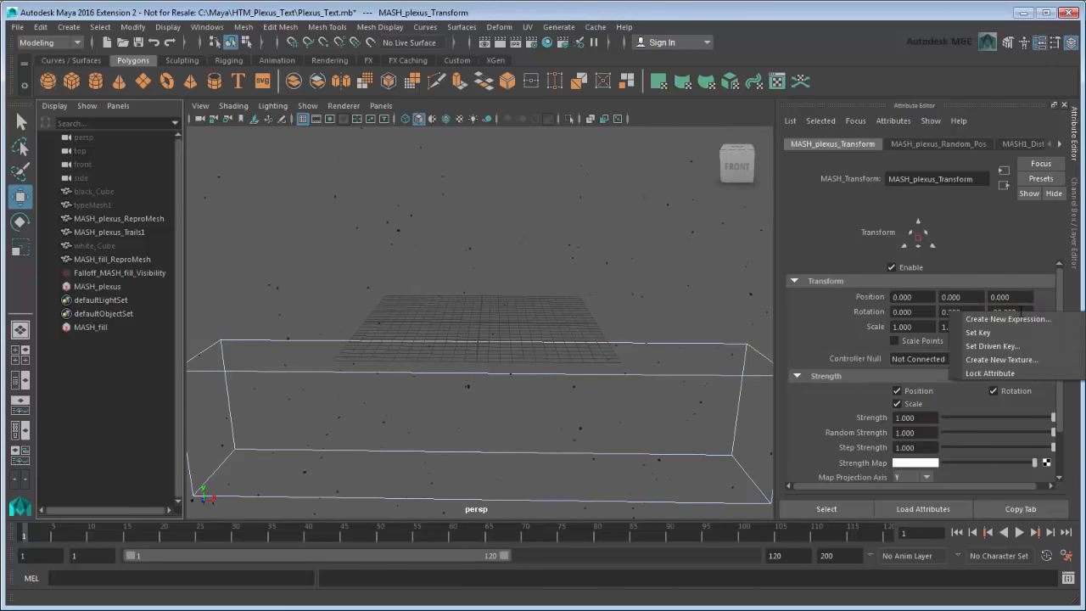